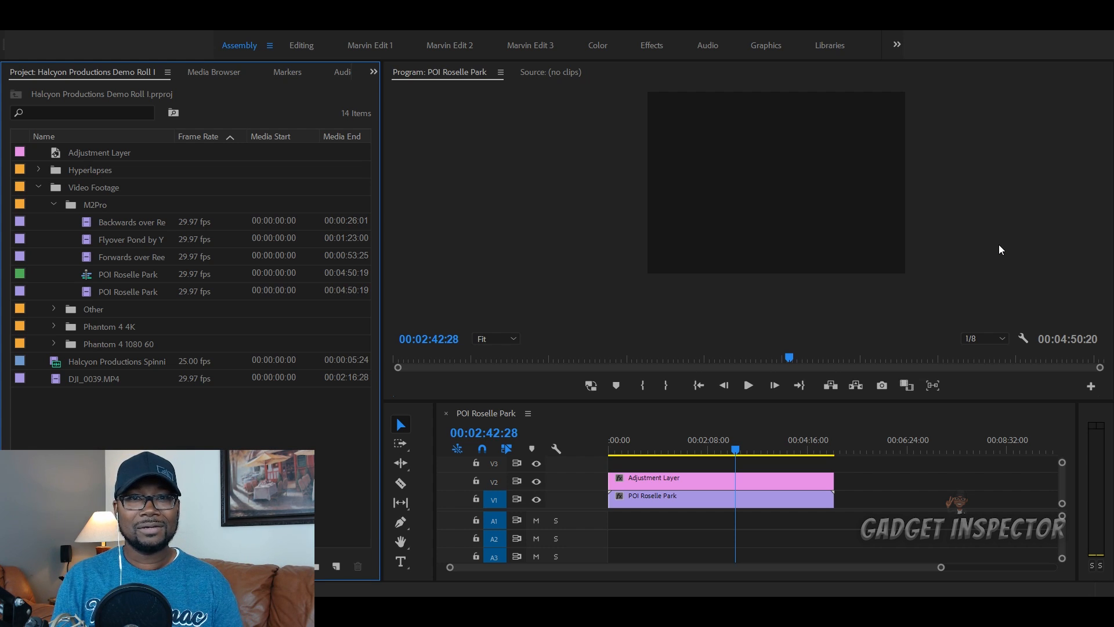
{"action": "mouse_move", "coordinate": [781, 586]}
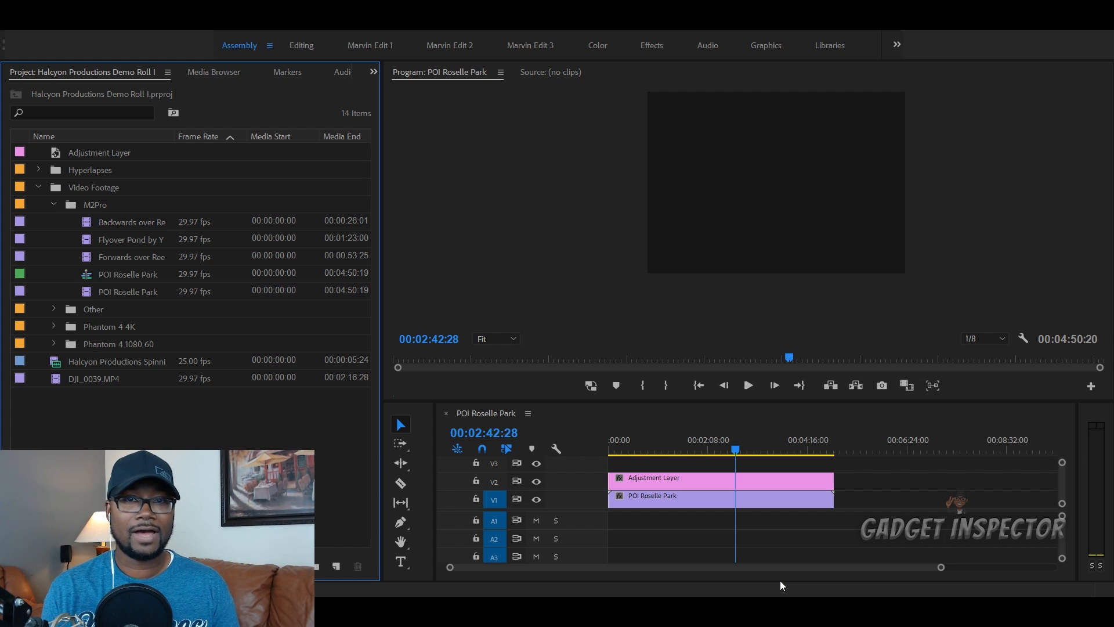
{"action": "mouse_move", "coordinate": [353, 491]}
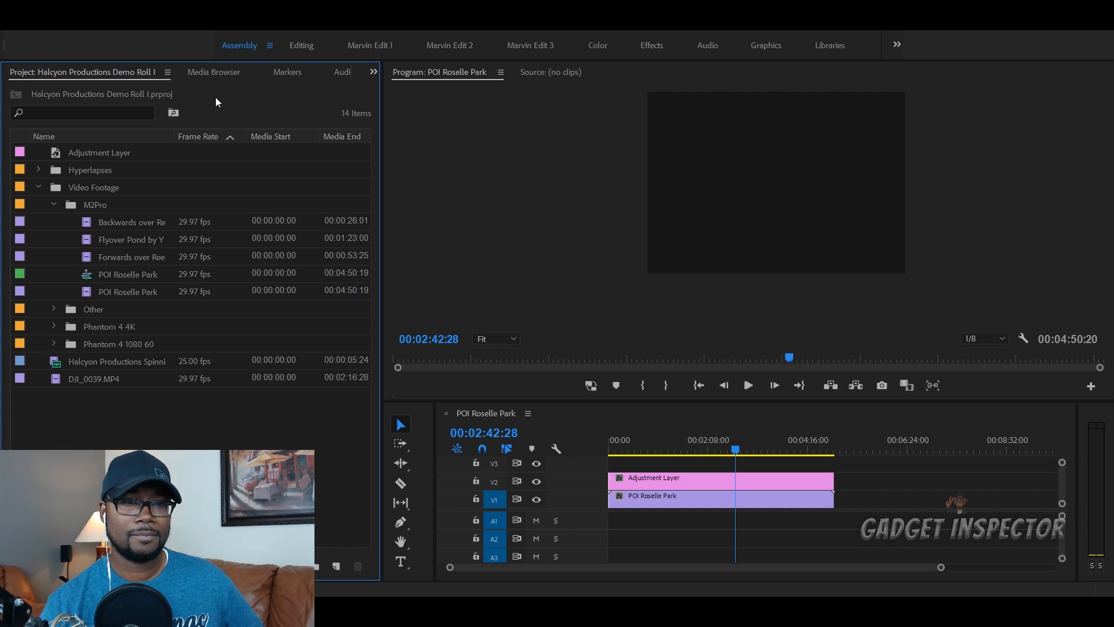
{"action": "mouse_move", "coordinate": [230, 114]}
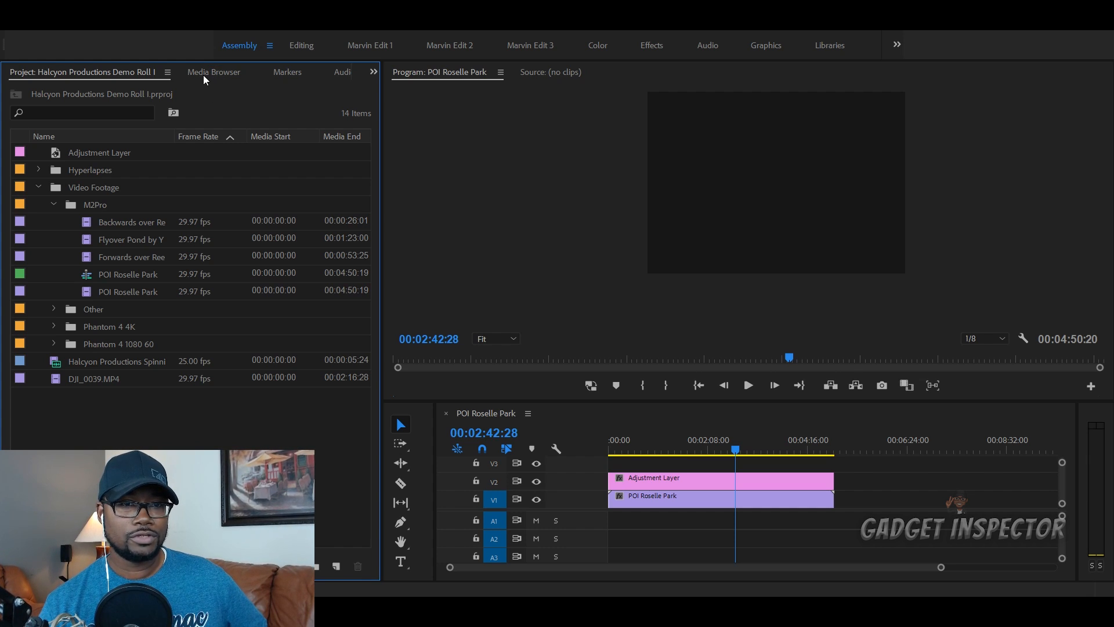
Step: Browse the Media Browser to DJI Mavic 2 Pro > 9.2.2018 and enable Ingest
{"action": "left_click", "coordinate": [213, 72]}
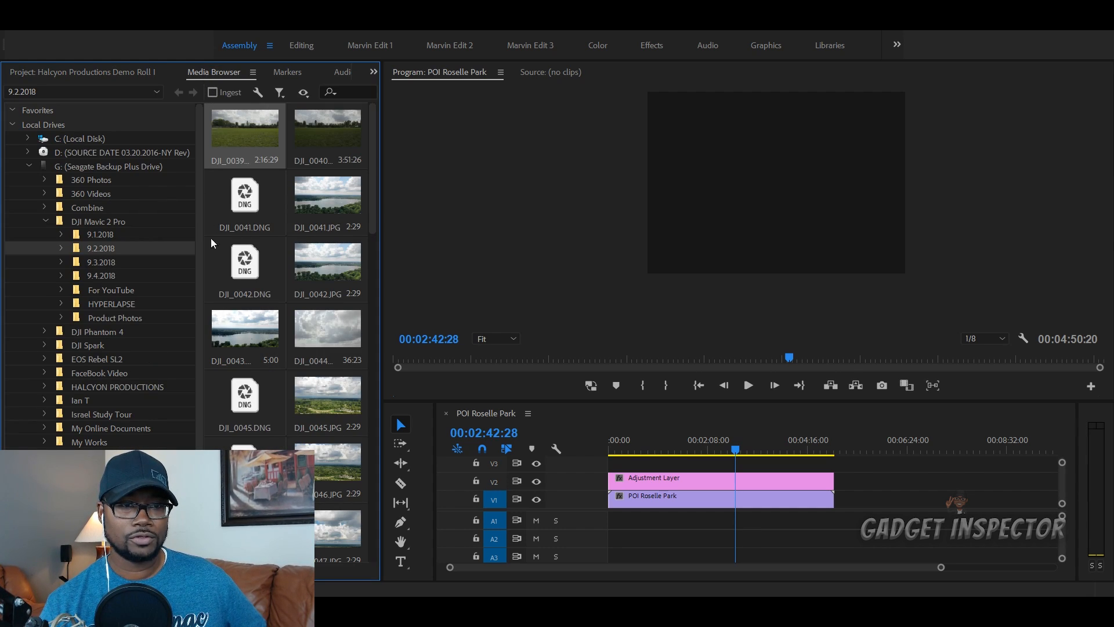
{"action": "mouse_move", "coordinate": [113, 222]}
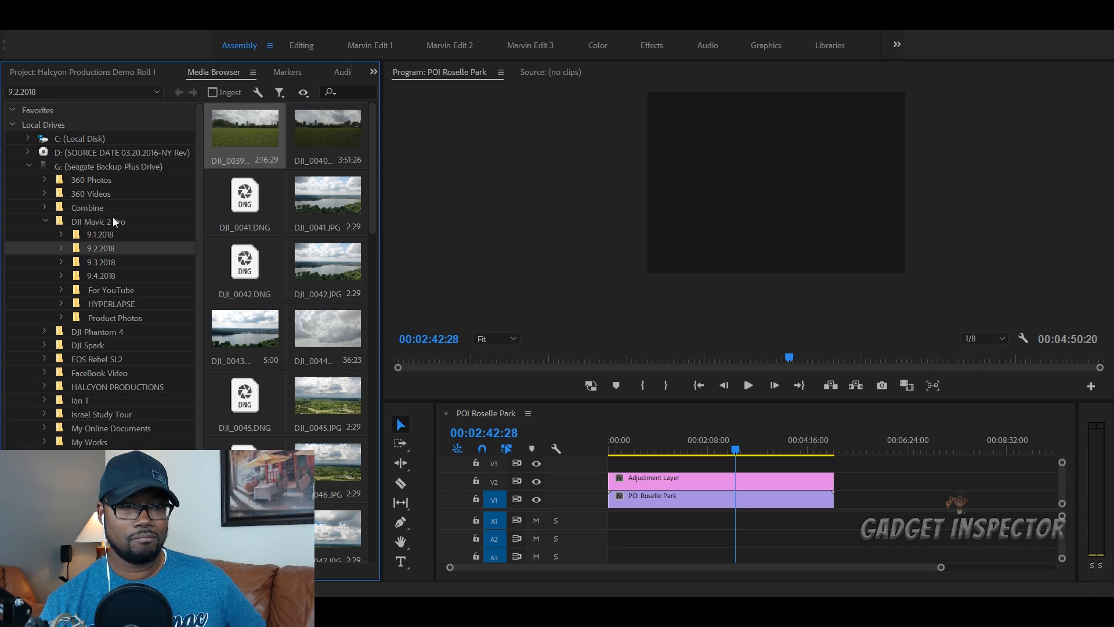
{"action": "mouse_move", "coordinate": [99, 247]}
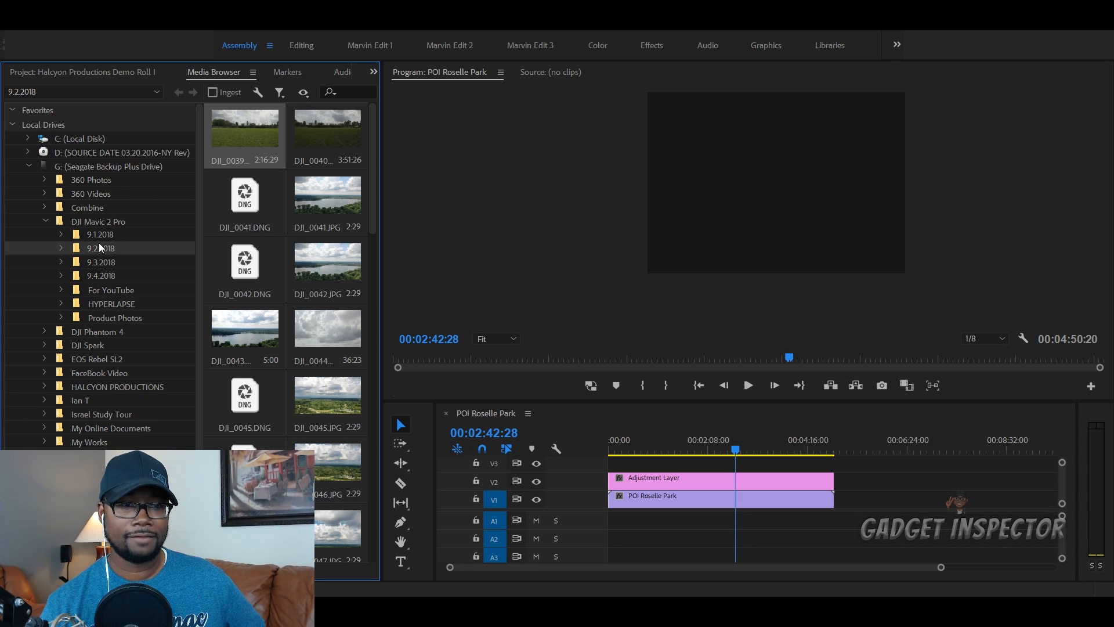
{"action": "mouse_move", "coordinate": [287, 197]}
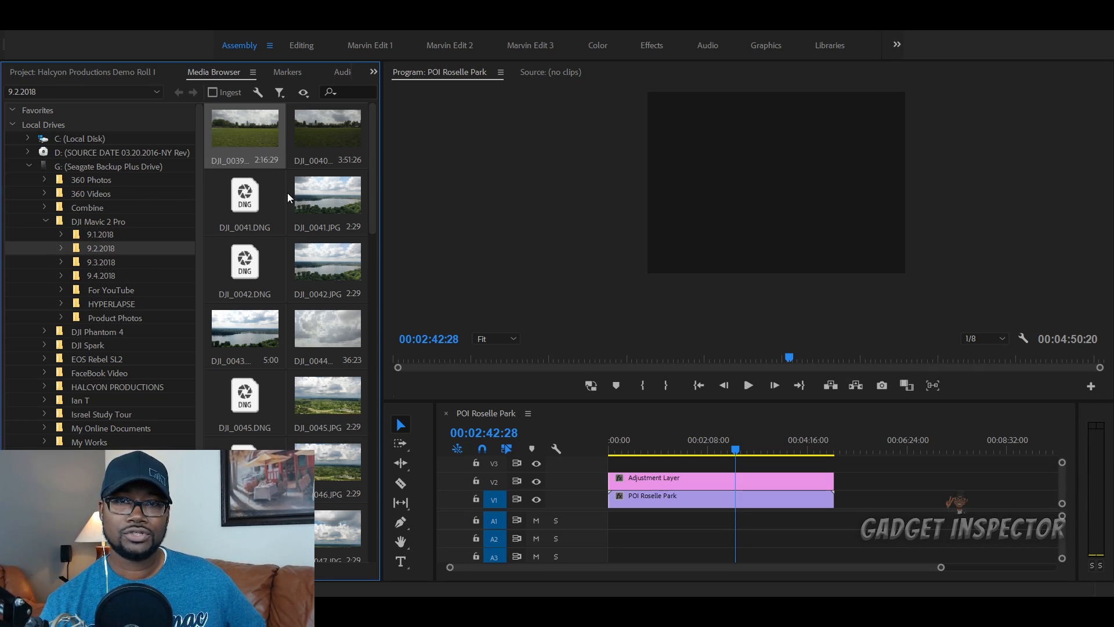
{"action": "mouse_move", "coordinate": [164, 285]}
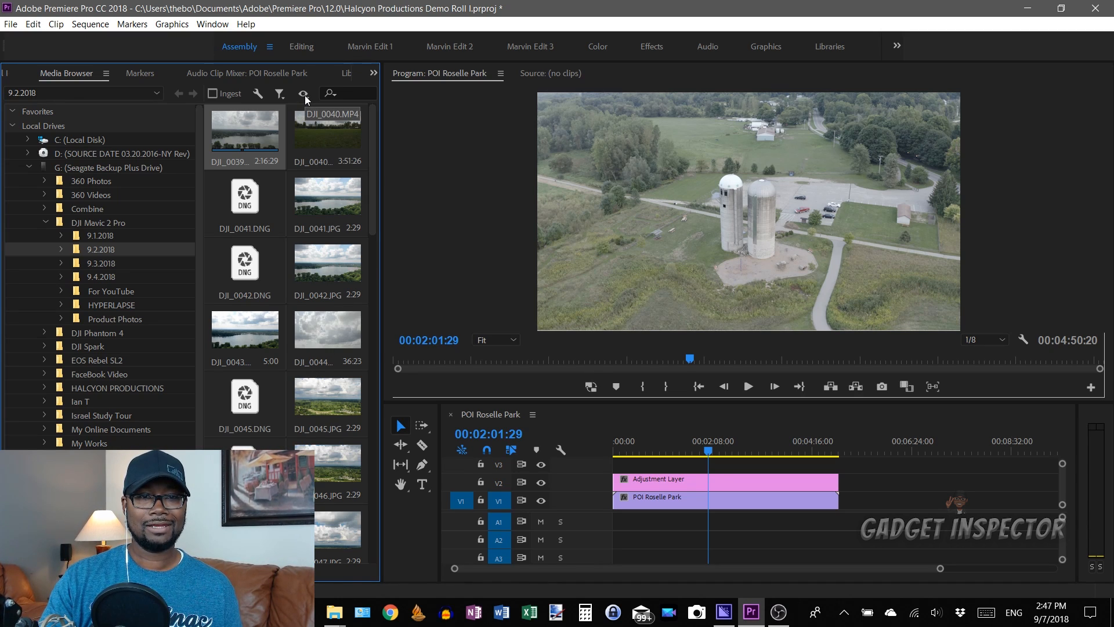
{"action": "left_click", "coordinate": [303, 92]}
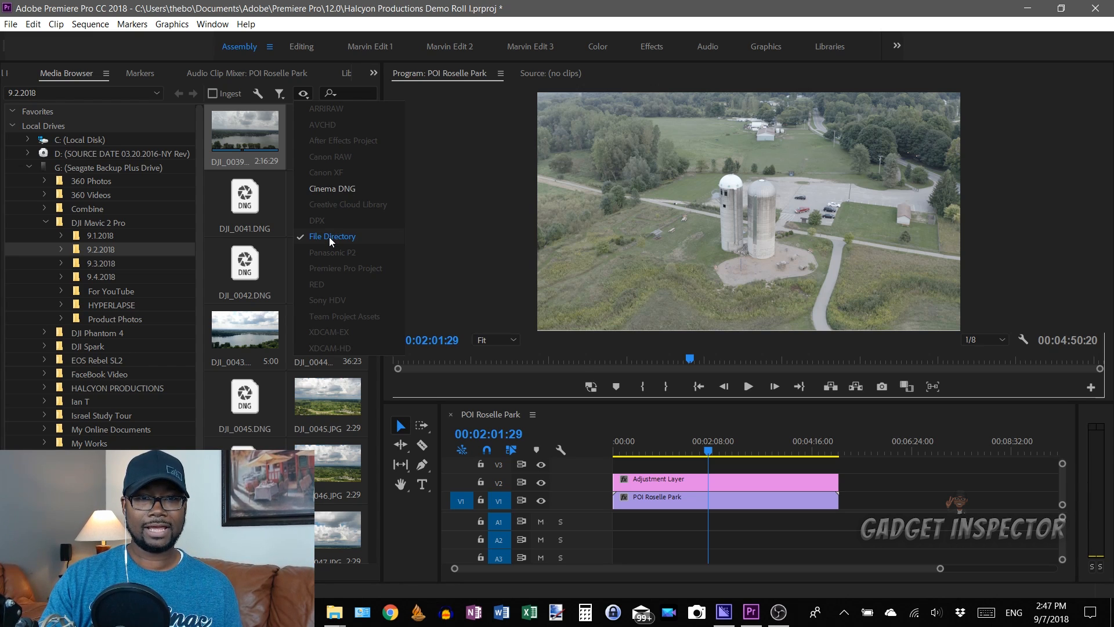
{"action": "left_click", "coordinate": [332, 236]}
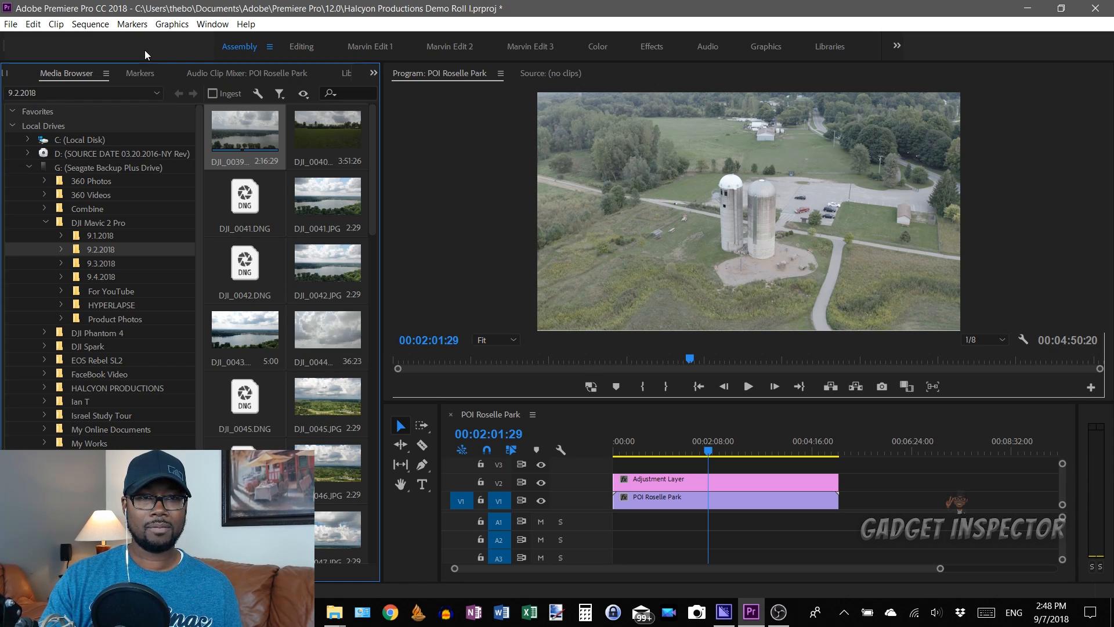
{"action": "mouse_move", "coordinate": [269, 204]}
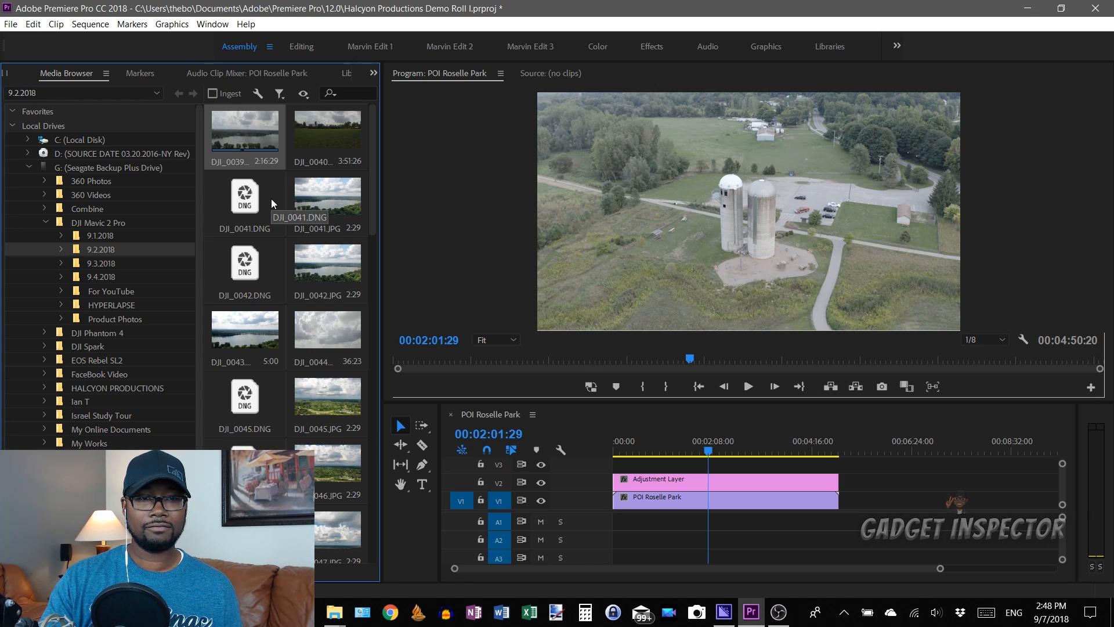
{"action": "mouse_move", "coordinate": [263, 302]}
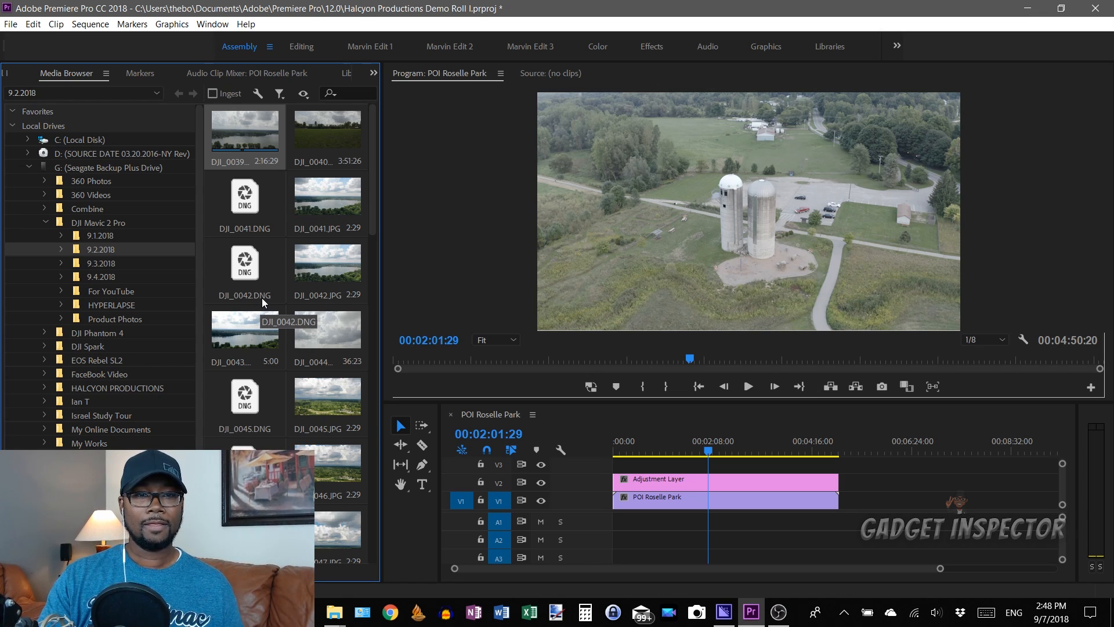
{"action": "mouse_move", "coordinate": [338, 149]}
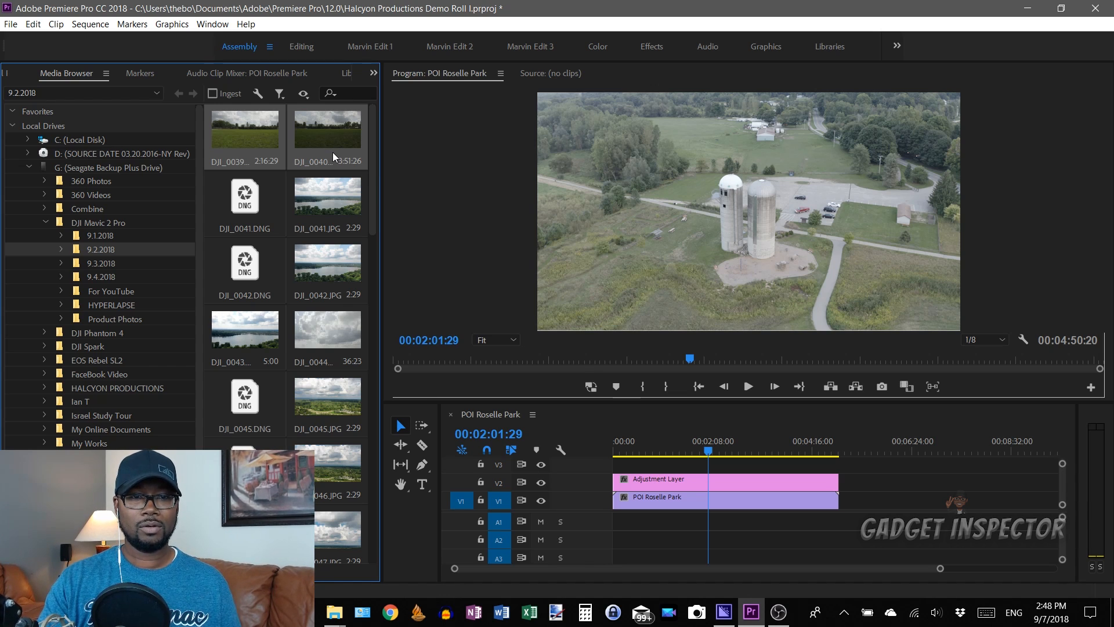
{"action": "mouse_move", "coordinate": [353, 353]}
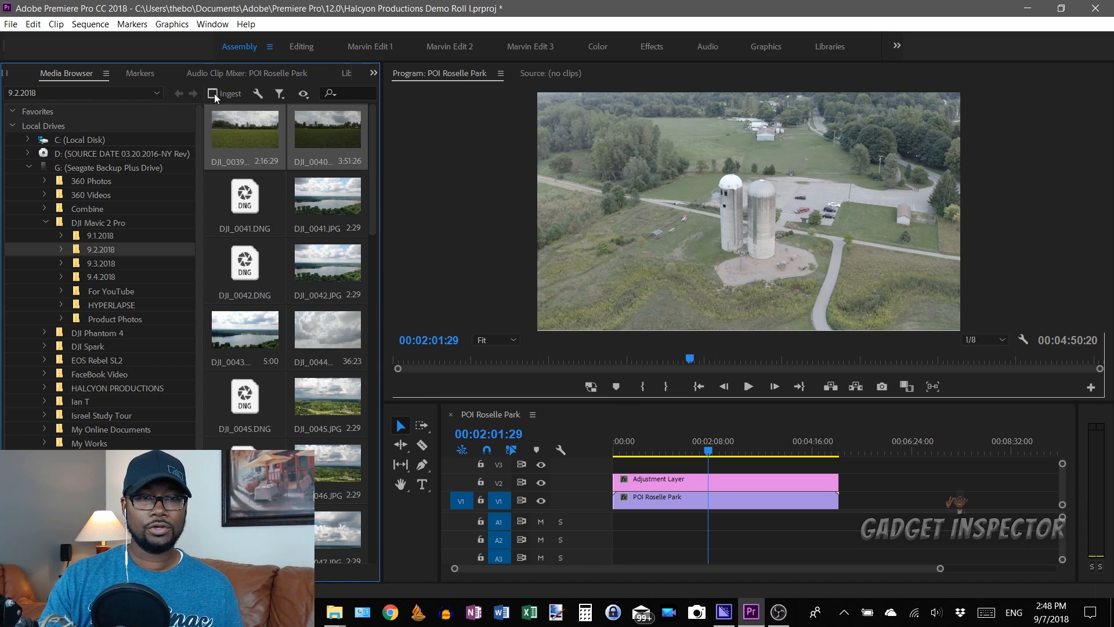
{"action": "left_click", "coordinate": [212, 93]}
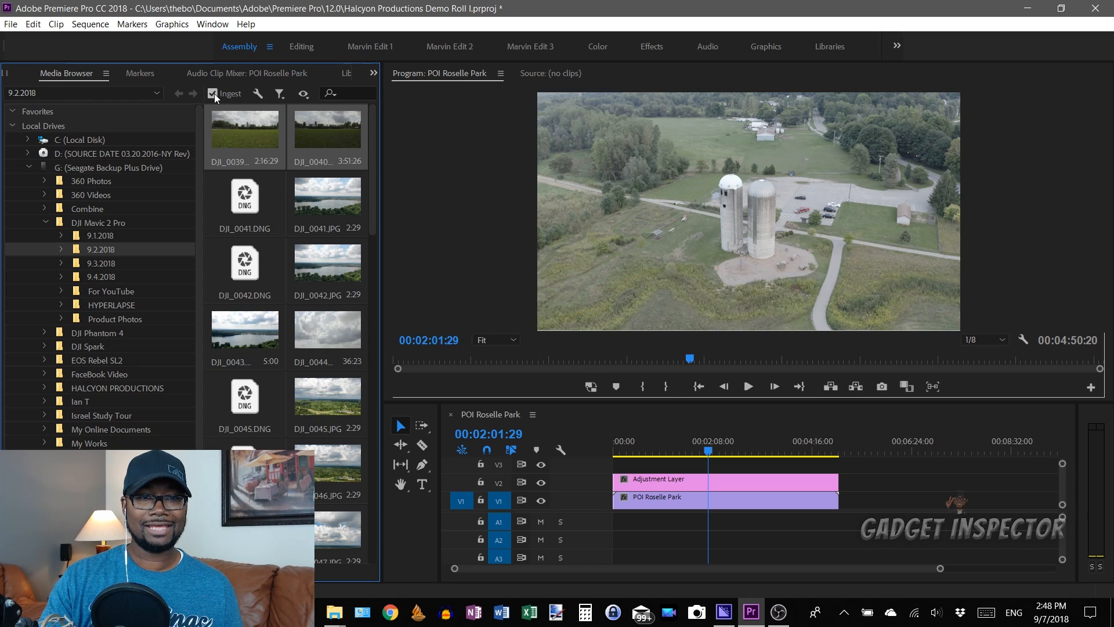
{"action": "mouse_move", "coordinate": [258, 92]}
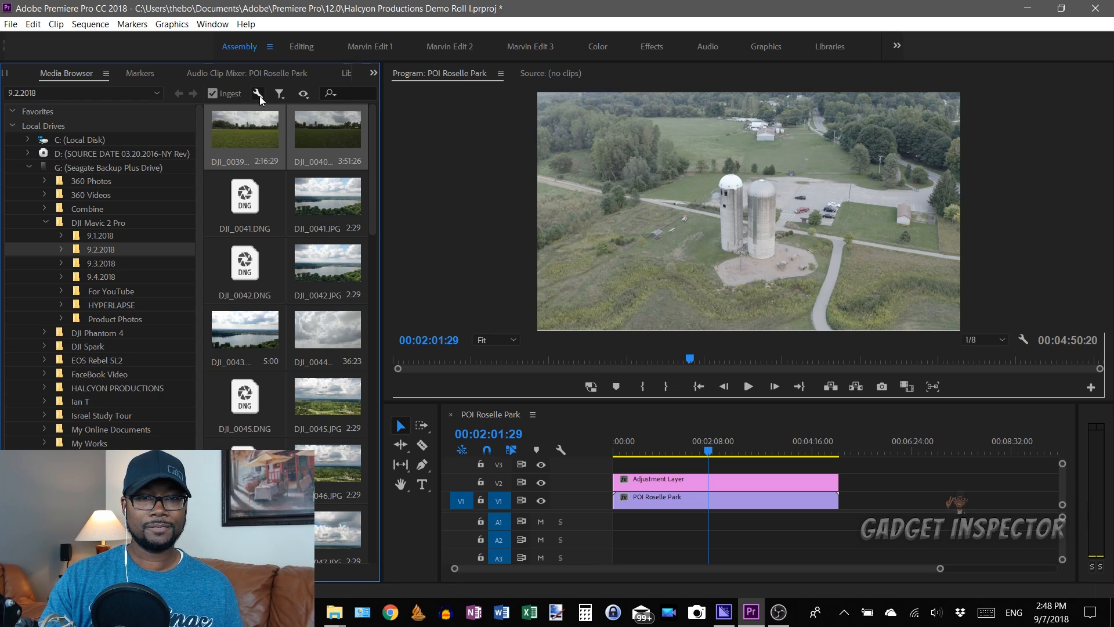
Step: Set ingest to Create Proxies with the 1024x540 H.264 preset, stored with the project
{"action": "left_click", "coordinate": [257, 93]}
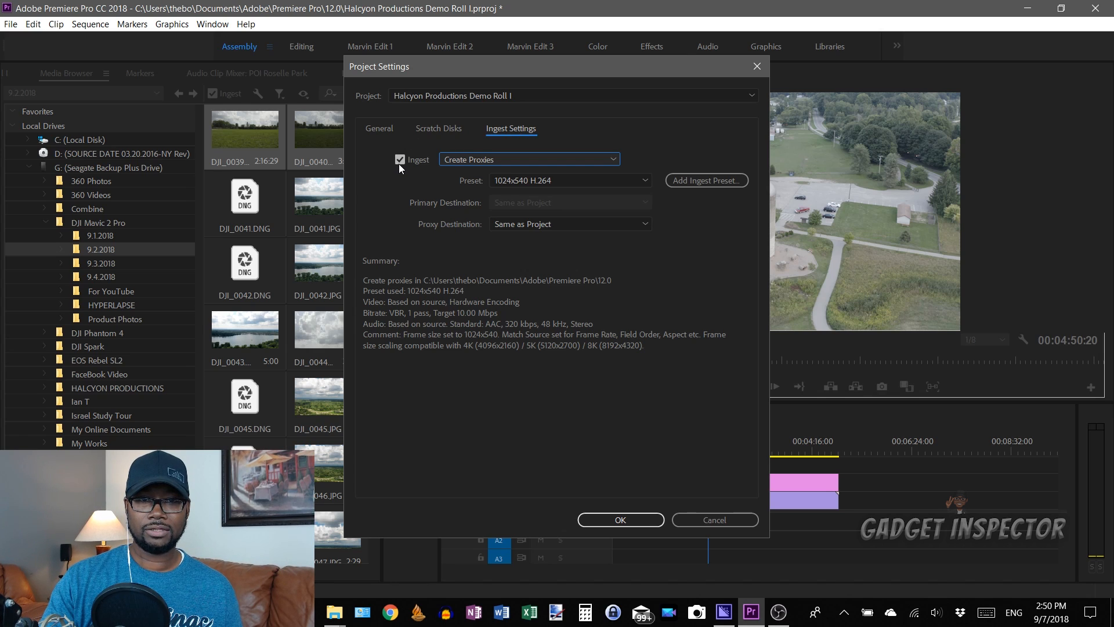
{"action": "mouse_move", "coordinate": [649, 251]}
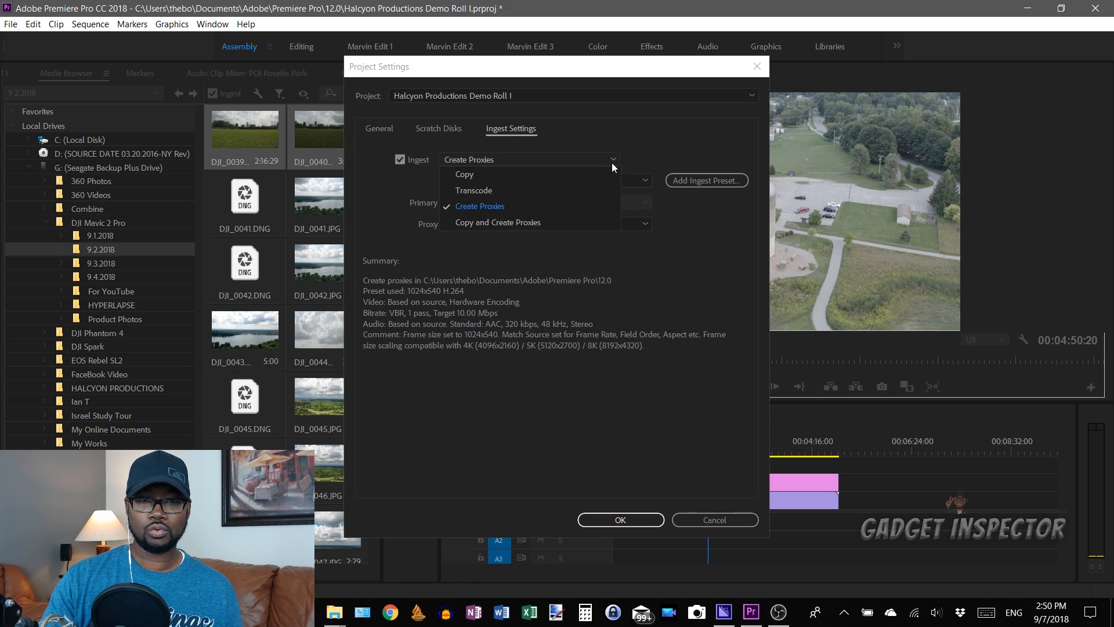
{"action": "mouse_move", "coordinate": [487, 212]}
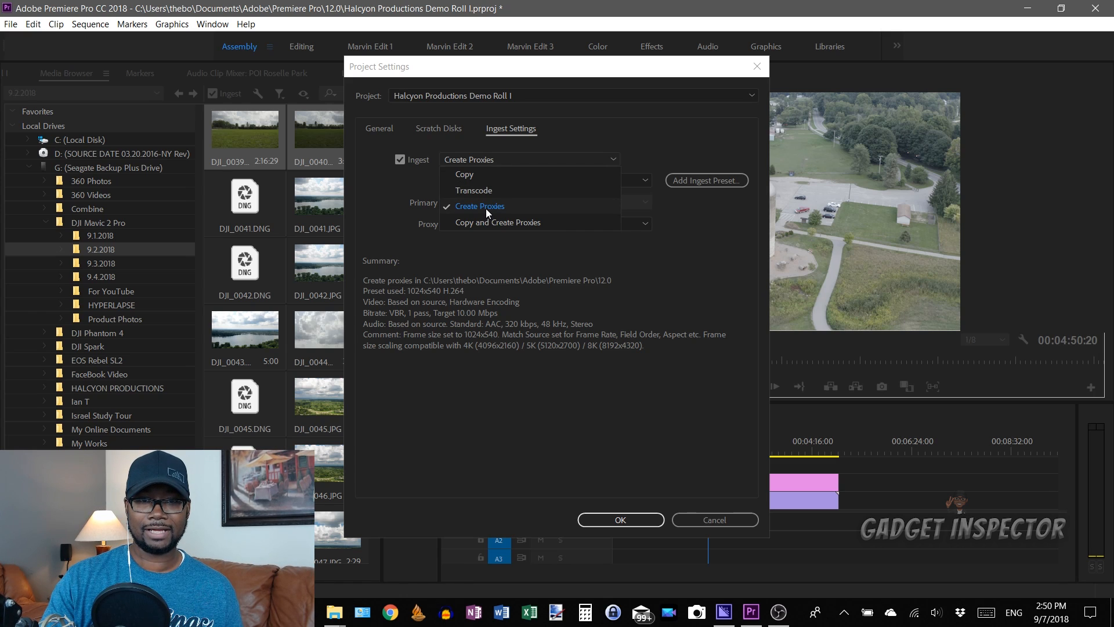
{"action": "left_click", "coordinate": [479, 206]}
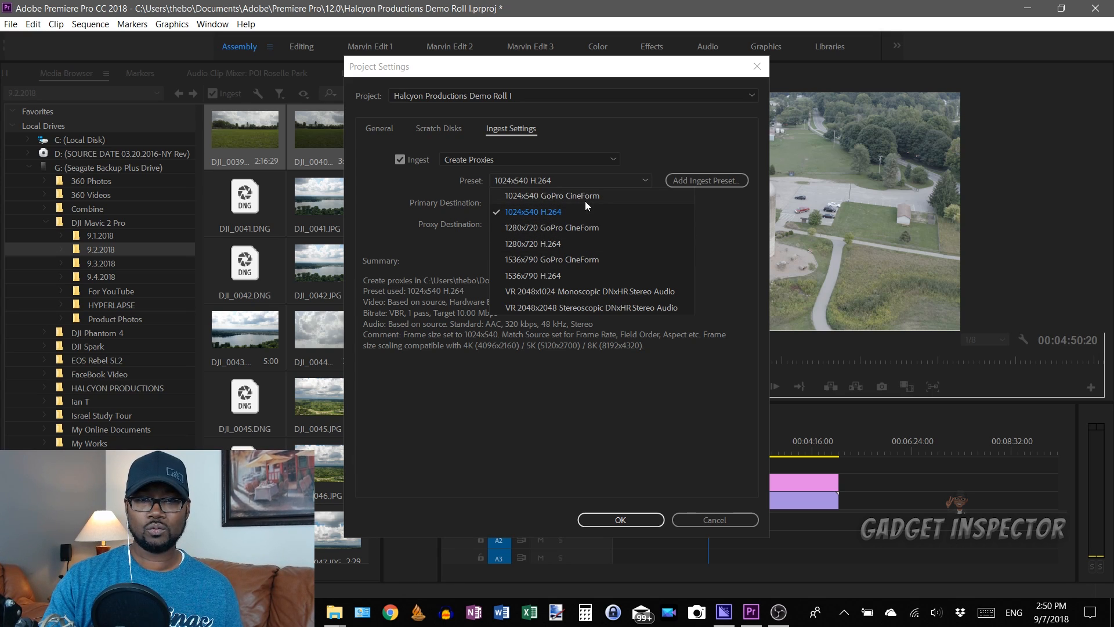
{"action": "mouse_move", "coordinate": [554, 203]}
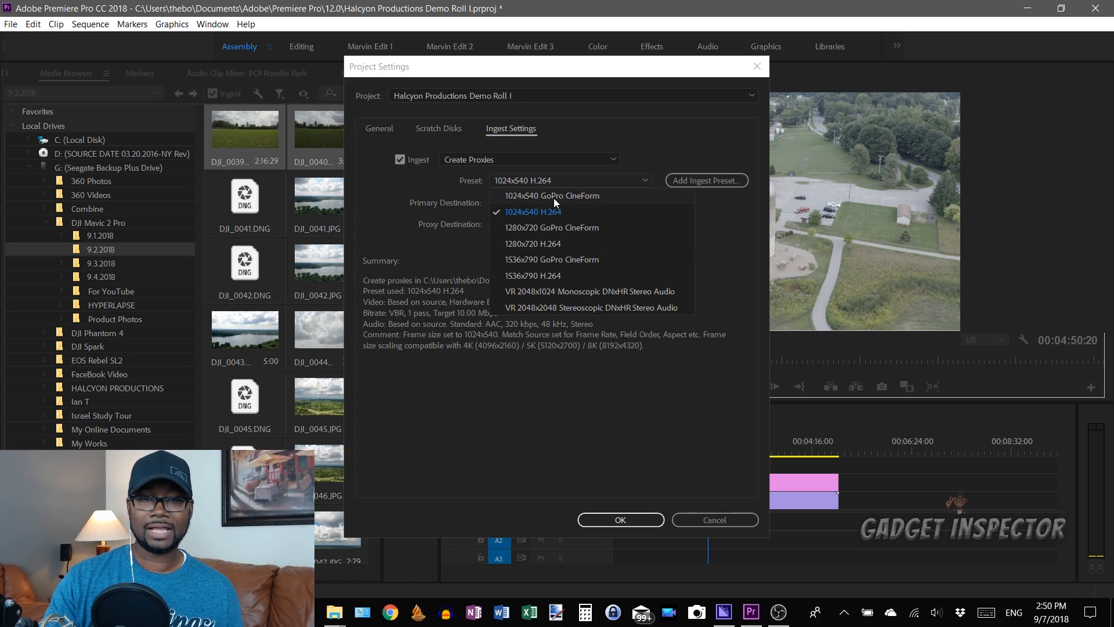
{"action": "mouse_move", "coordinate": [573, 206]}
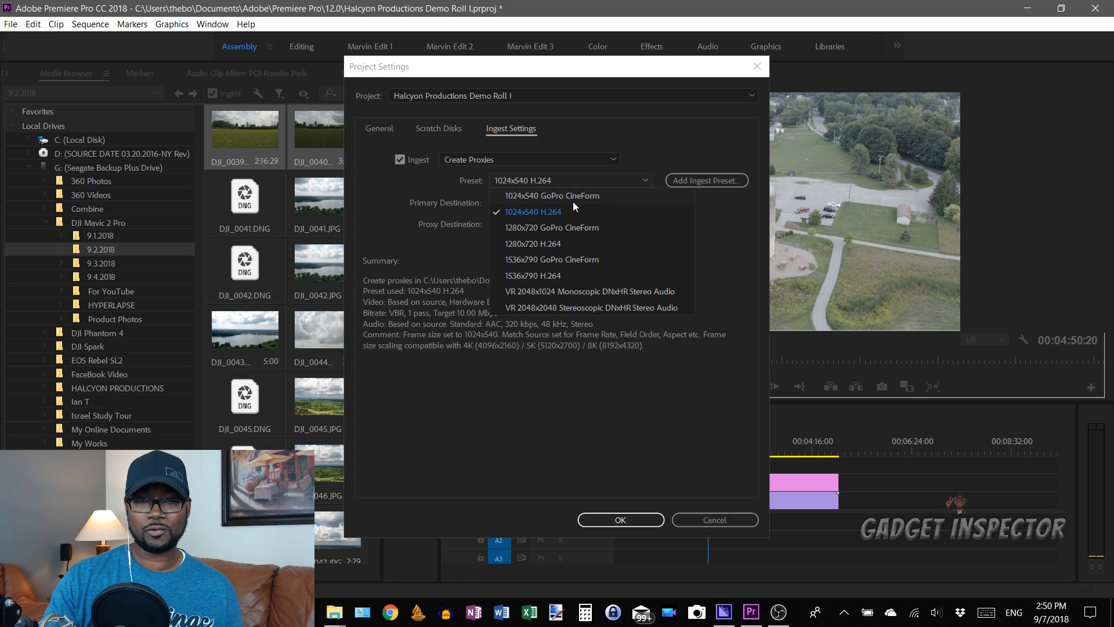
{"action": "mouse_move", "coordinate": [535, 214]}
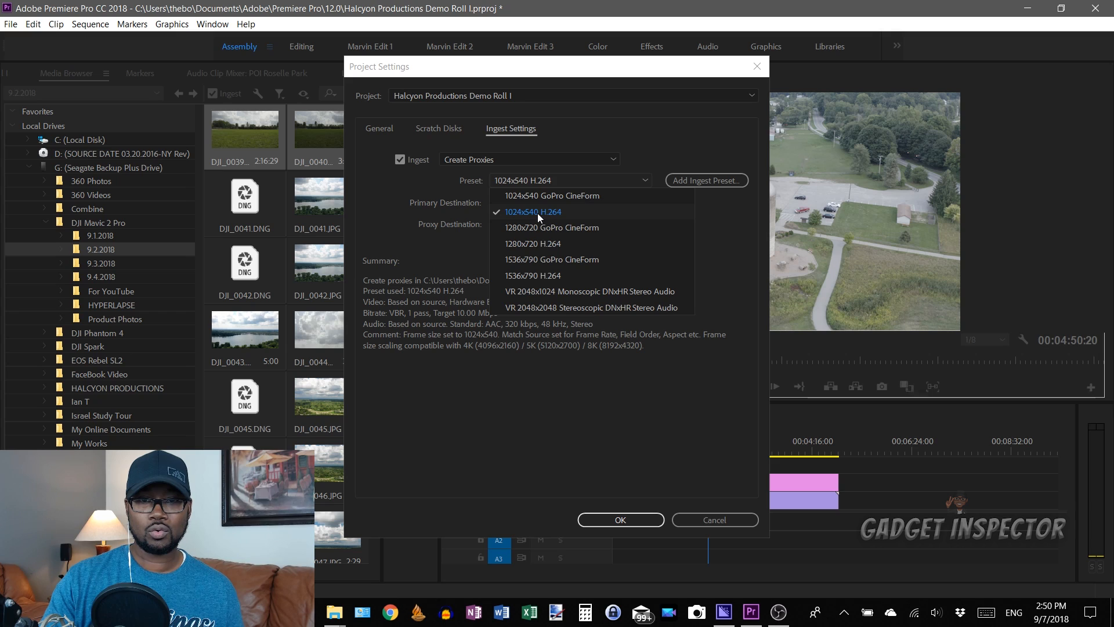
{"action": "mouse_move", "coordinate": [527, 228]}
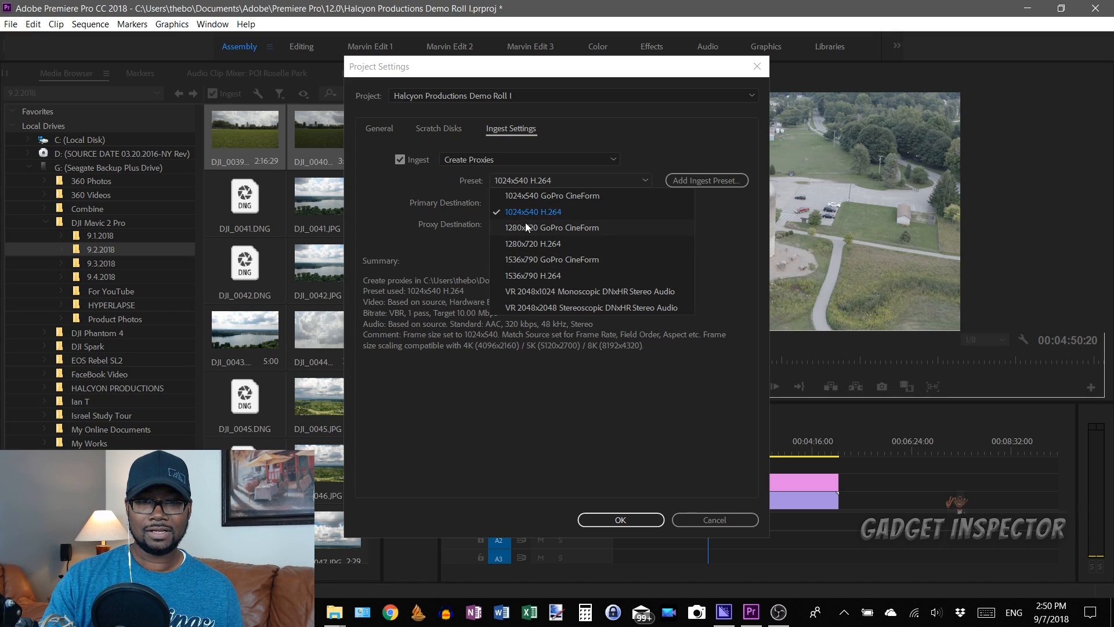
{"action": "mouse_move", "coordinate": [533, 279]}
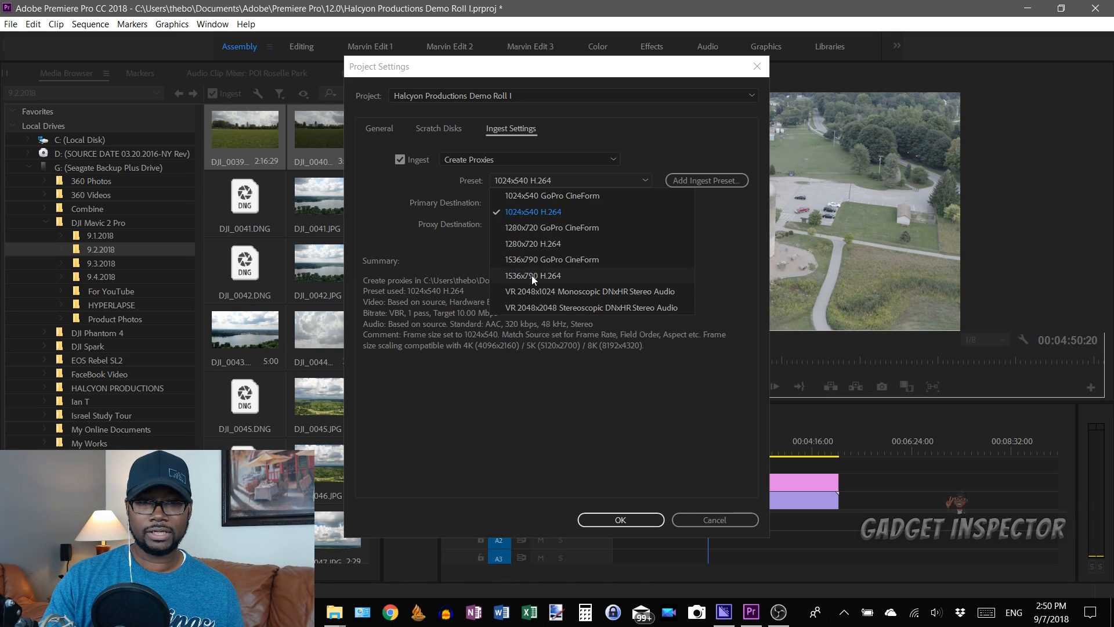
{"action": "mouse_move", "coordinate": [449, 263]}
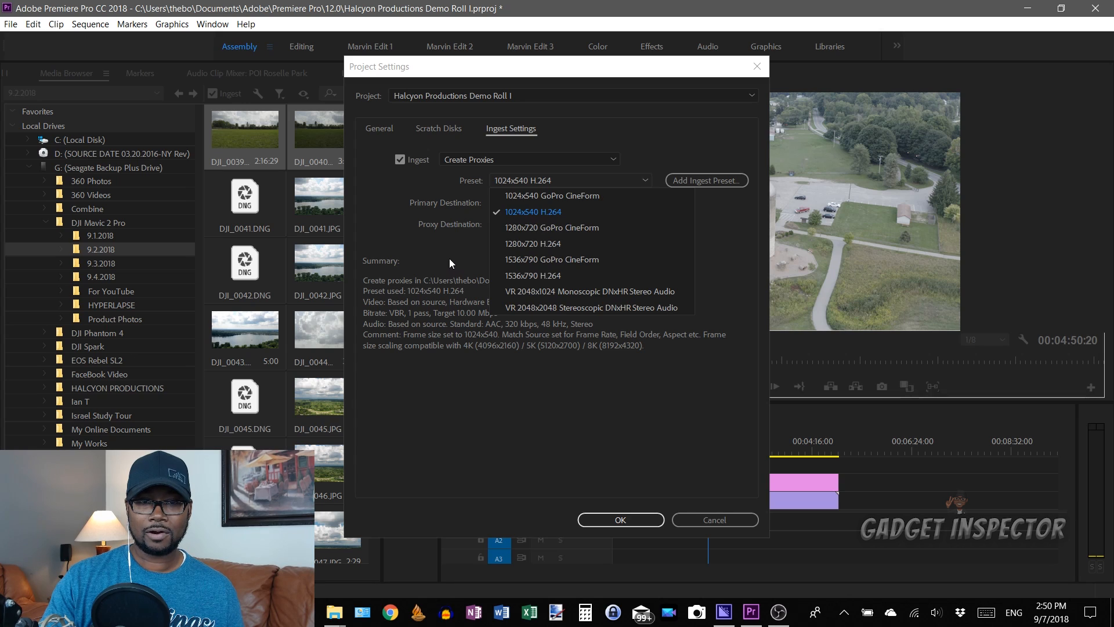
{"action": "left_click", "coordinate": [532, 211]}
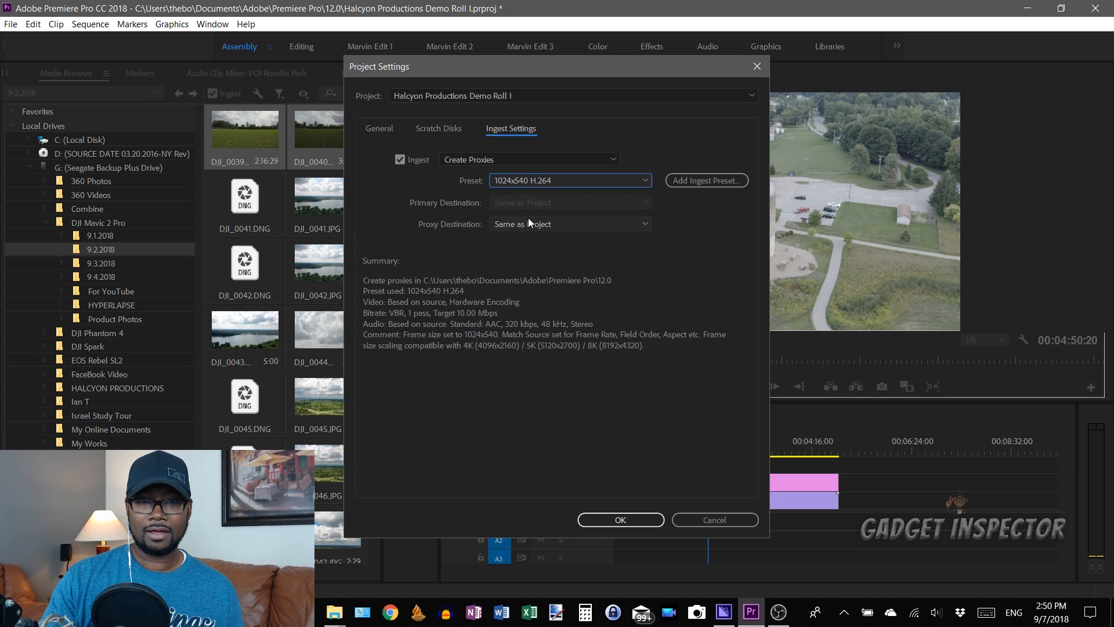
{"action": "mouse_move", "coordinate": [547, 487]}
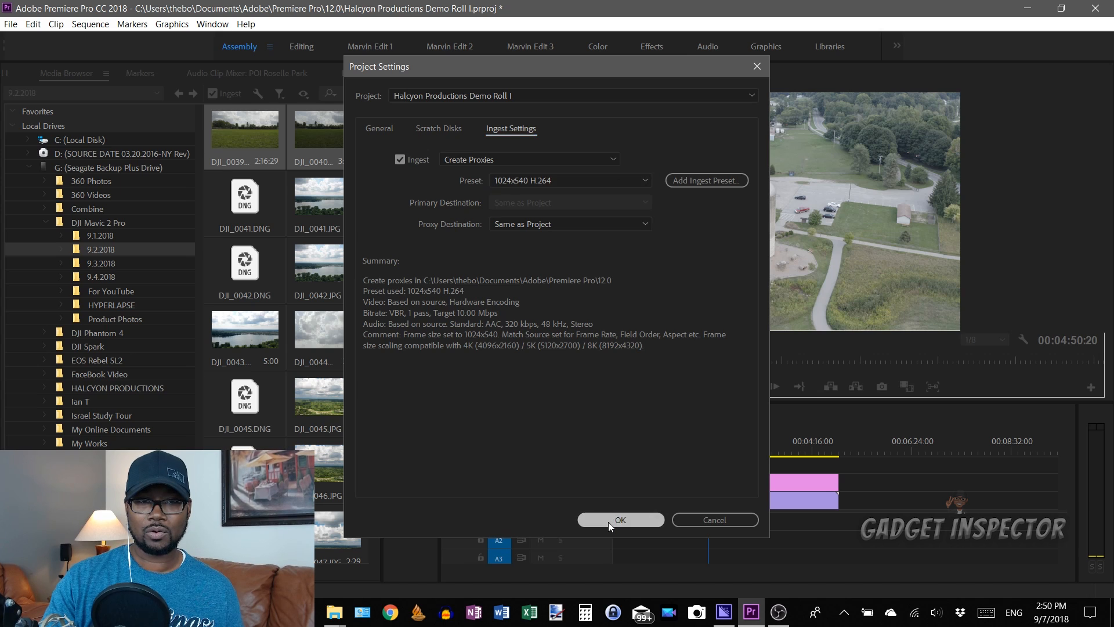
Step: Confirm the proxy ingest settings with OK in Project Settings
{"action": "left_click", "coordinate": [619, 519]}
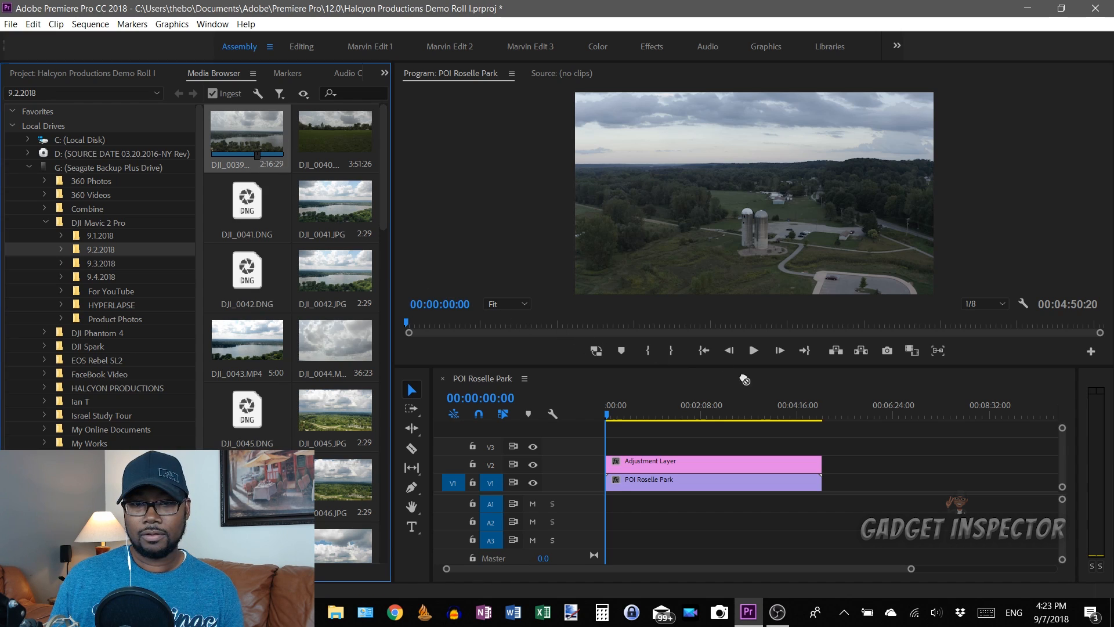
{"action": "mouse_move", "coordinate": [888, 487]}
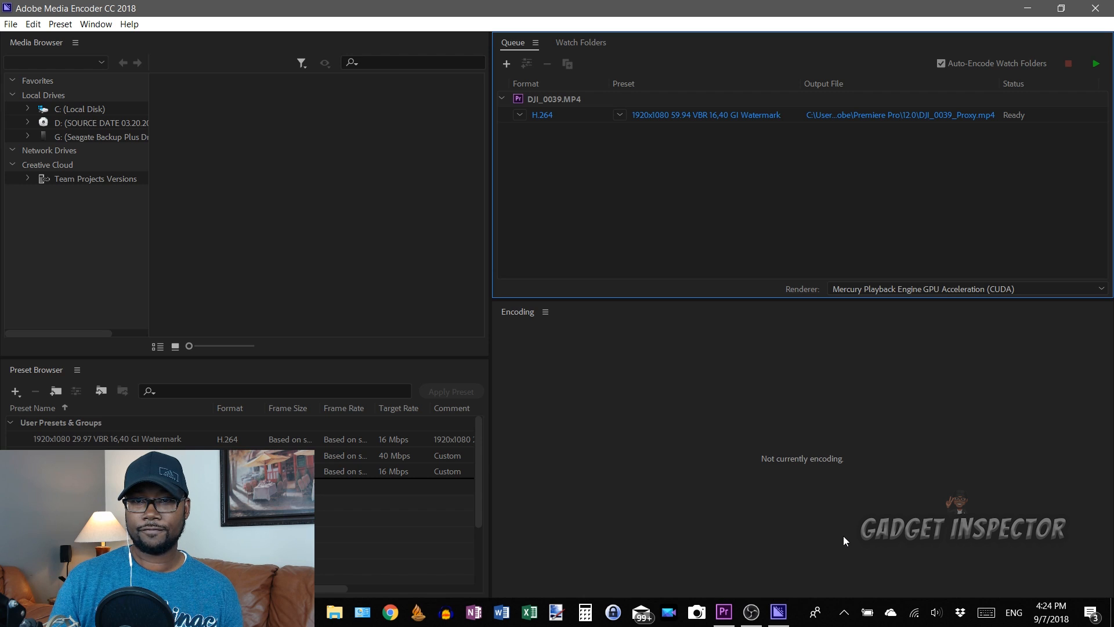
Step: Verify the DJI_0039.MP4 ingest job in Media Encoder's queue shows Done
{"action": "left_click", "coordinate": [1095, 64]}
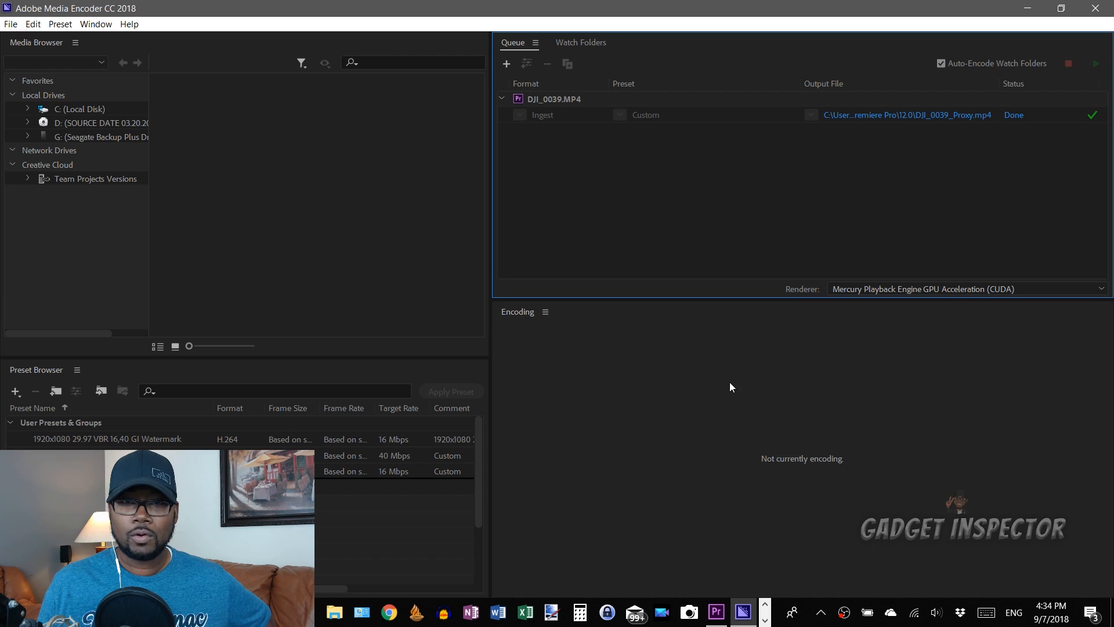
{"action": "mouse_move", "coordinate": [955, 185]}
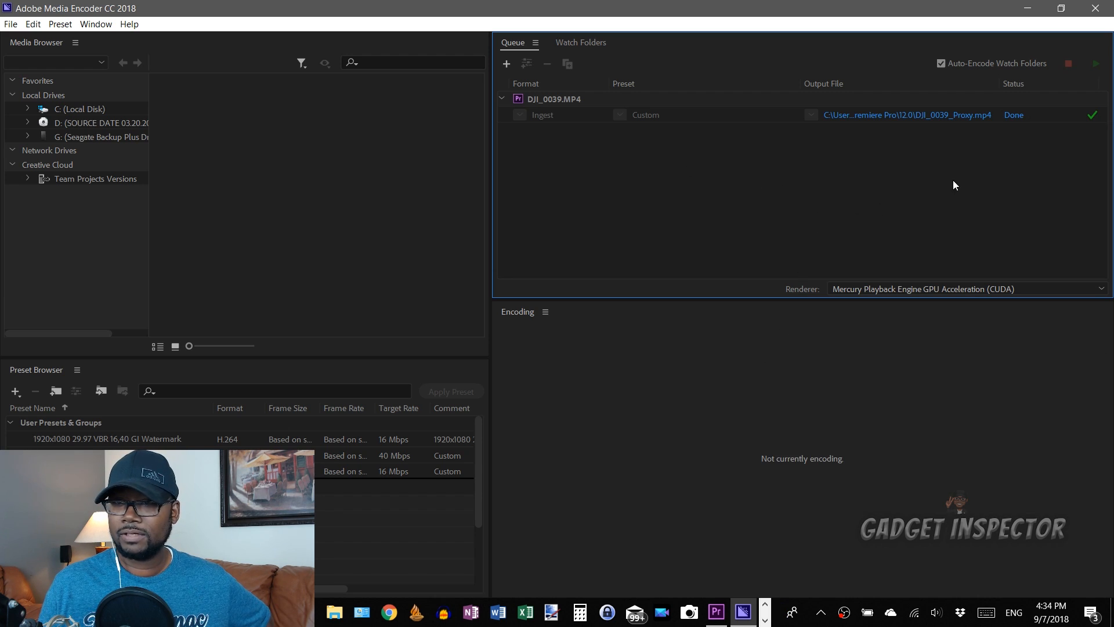
{"action": "mouse_move", "coordinate": [1014, 121]}
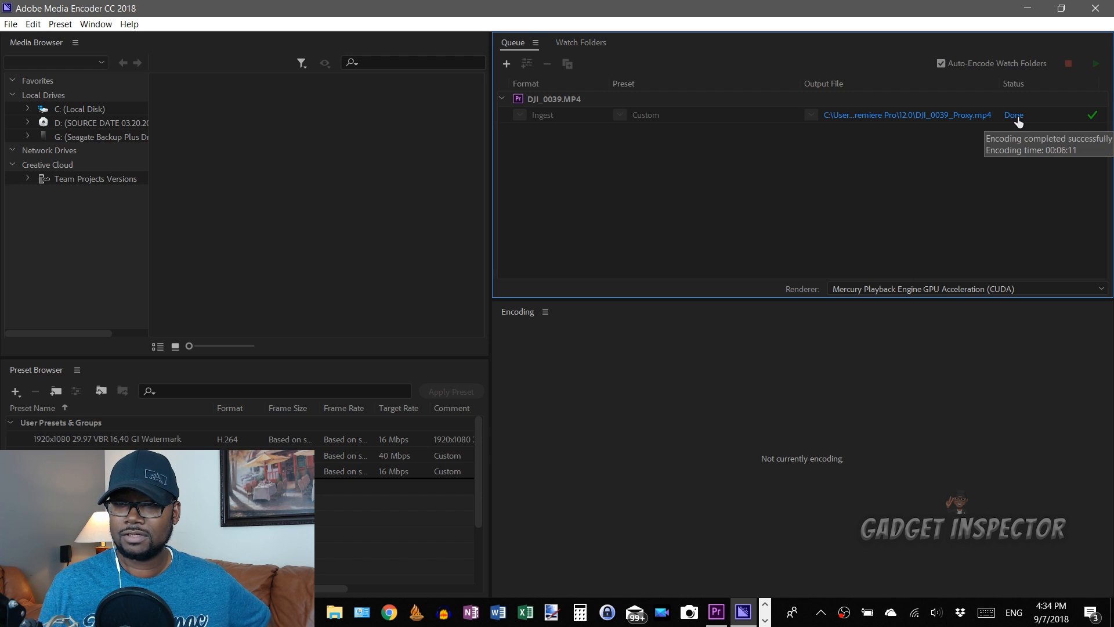
{"action": "mouse_move", "coordinate": [713, 190]}
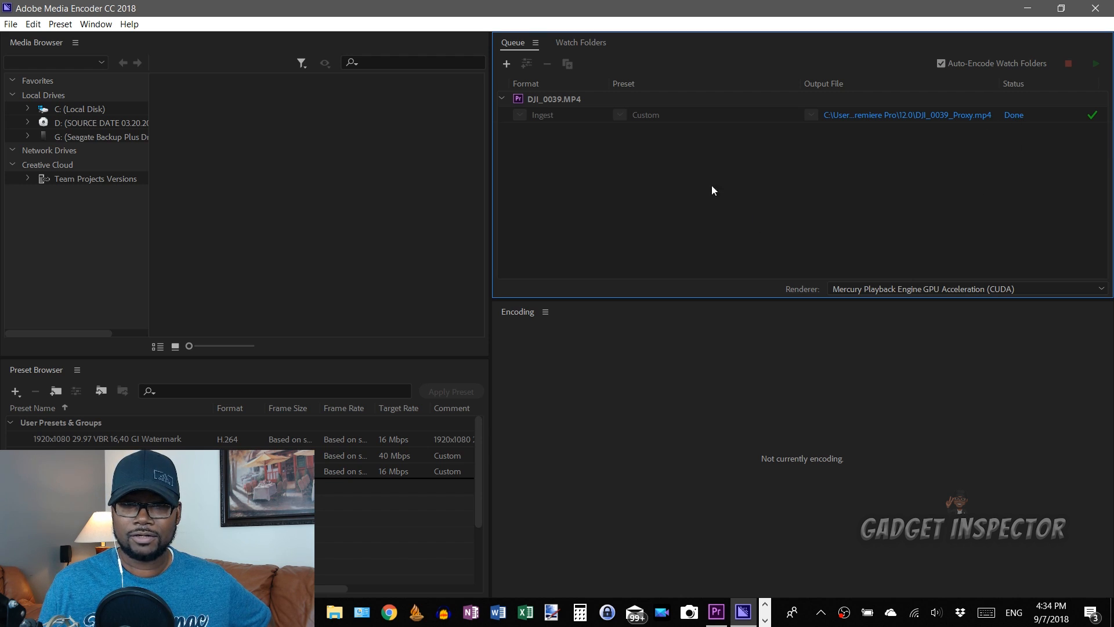
{"action": "mouse_move", "coordinate": [905, 123]}
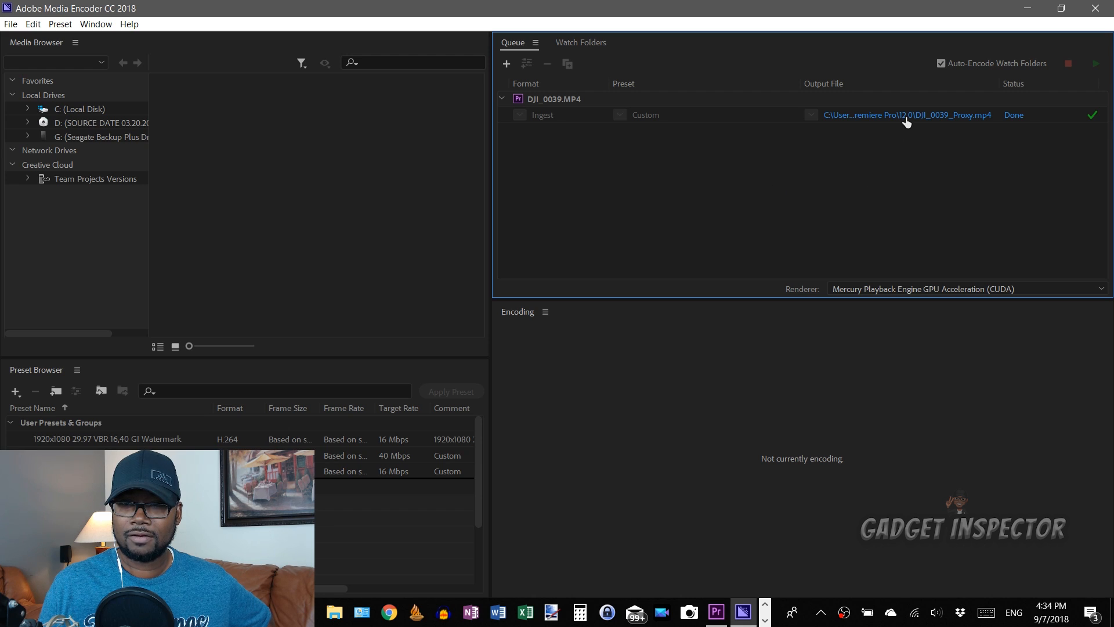
{"action": "mouse_move", "coordinate": [804, 258]}
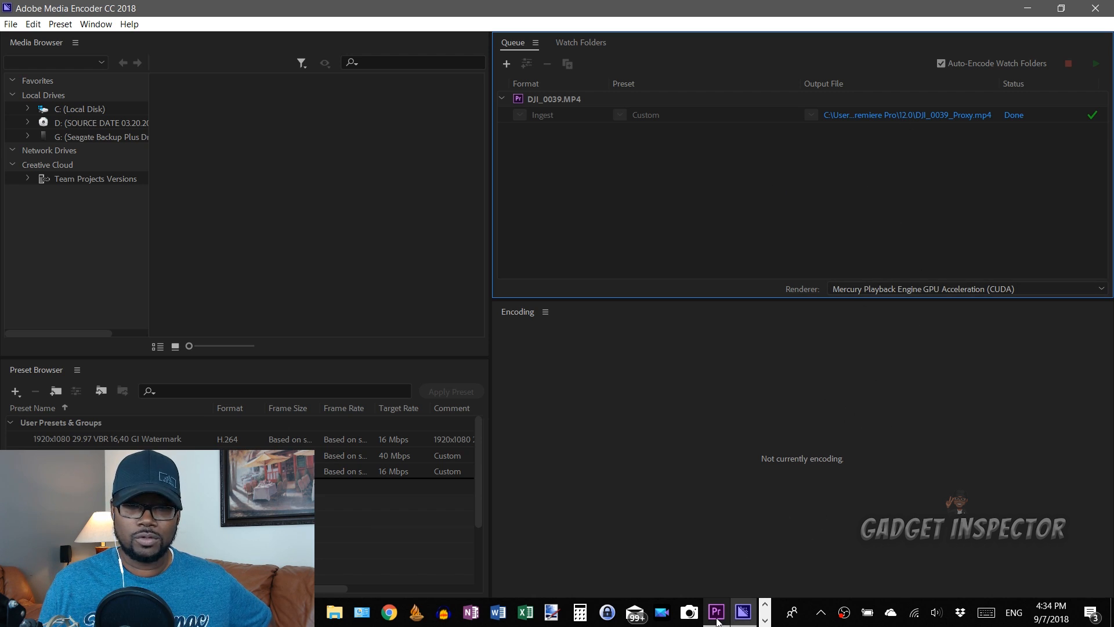
Step: Return to Premiere Pro and place the playhead on the DJI_0039.MP4 clip
{"action": "left_click", "coordinate": [715, 611]}
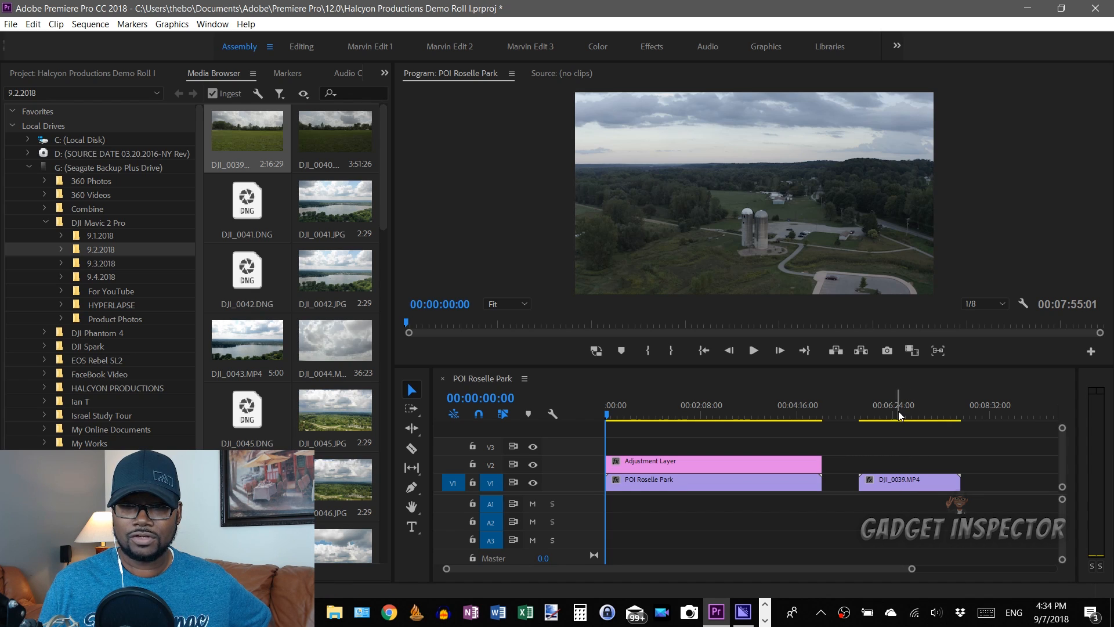
{"action": "left_click", "coordinate": [898, 415]}
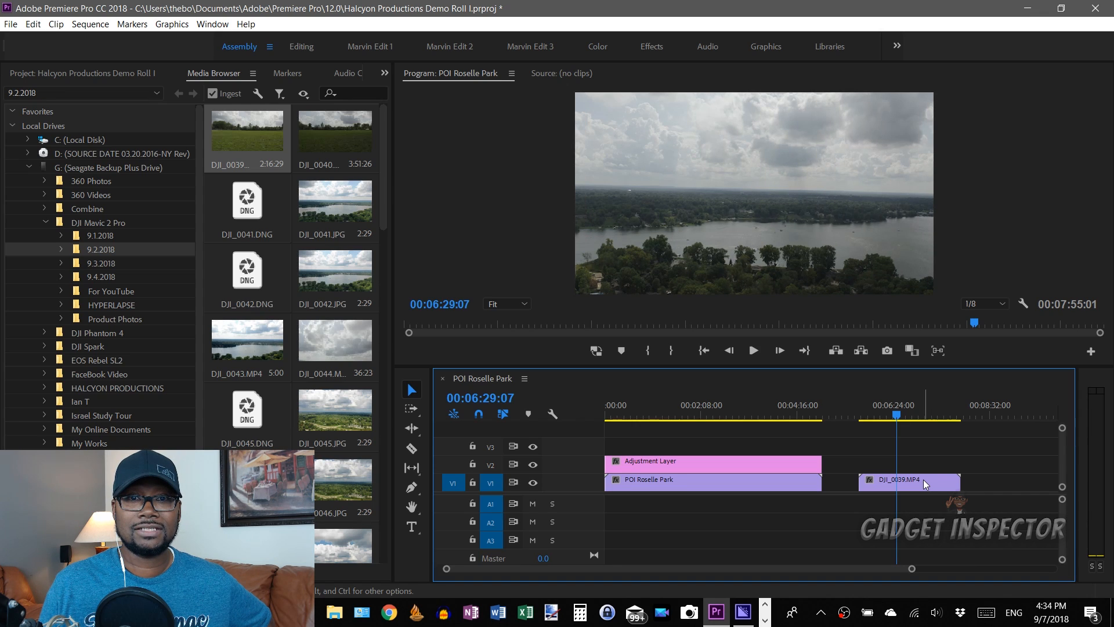
{"action": "mouse_move", "coordinate": [921, 487]}
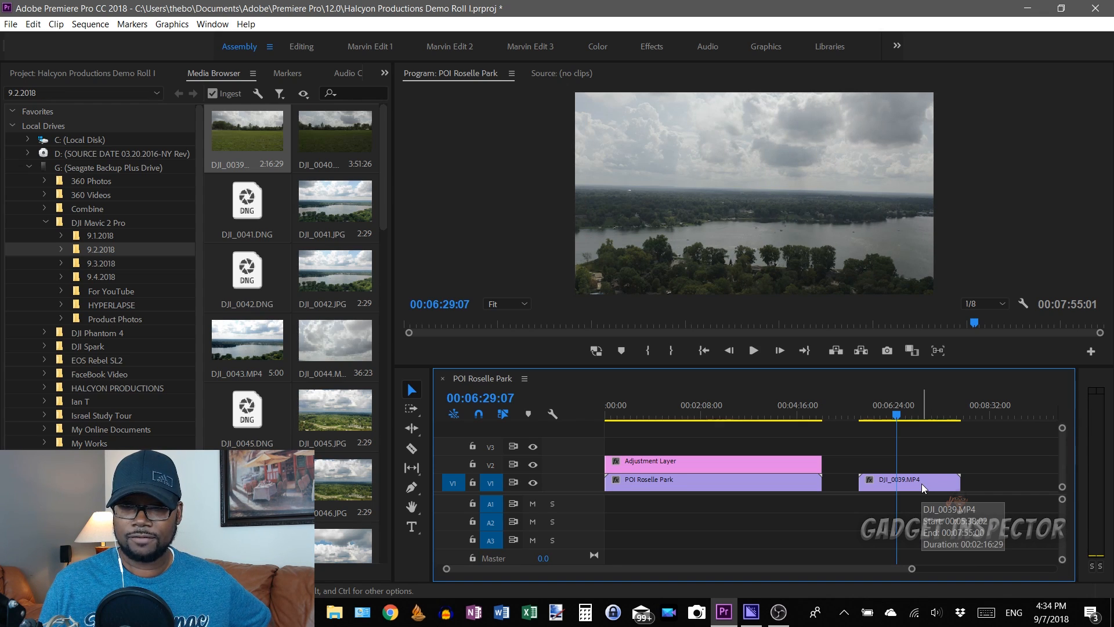
{"action": "mouse_move", "coordinate": [596, 352]}
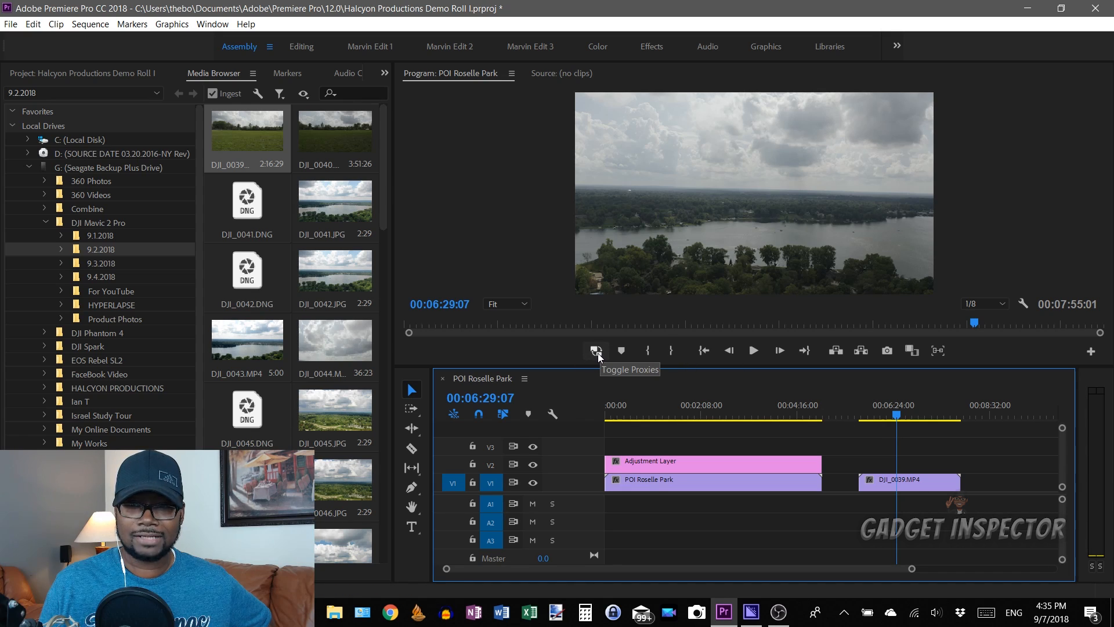
{"action": "mouse_move", "coordinate": [912, 351]}
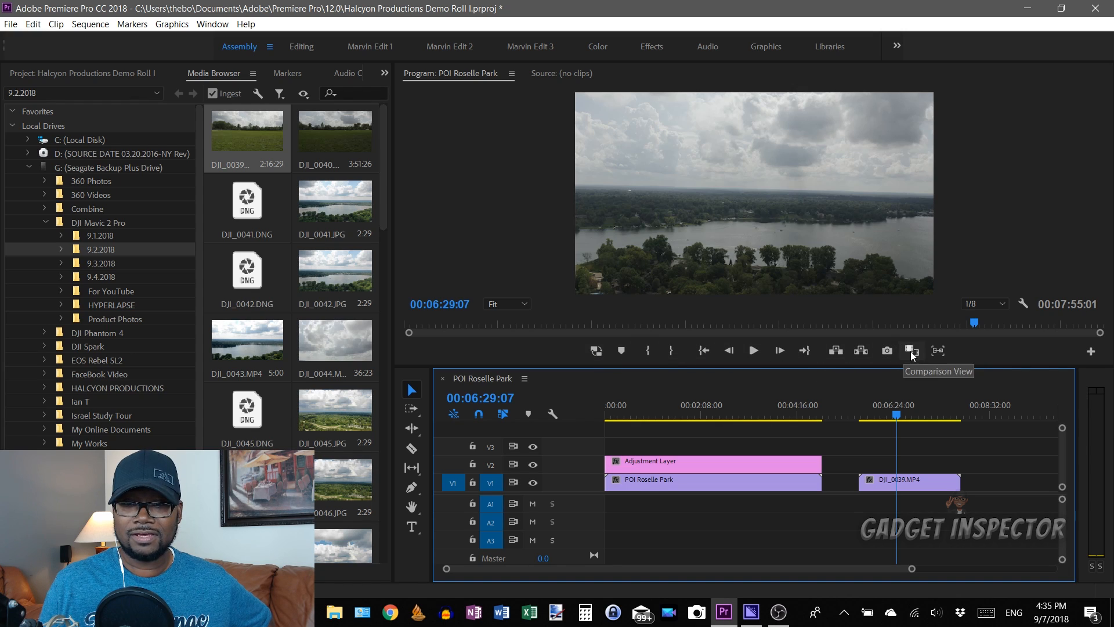
{"action": "mouse_move", "coordinate": [886, 350]}
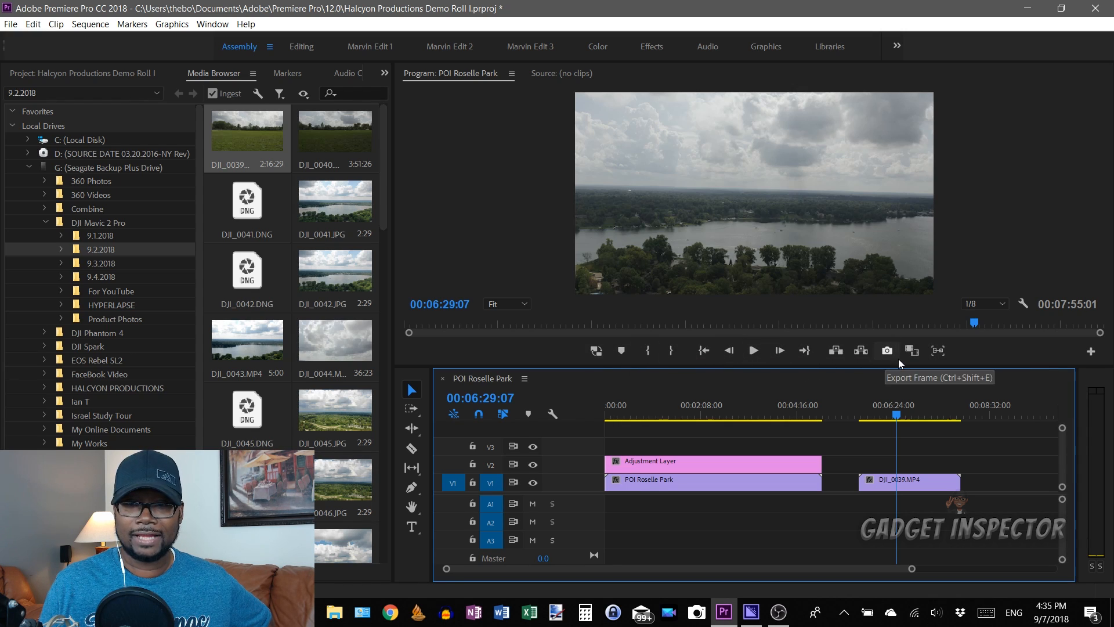
{"action": "mouse_move", "coordinate": [1091, 351]}
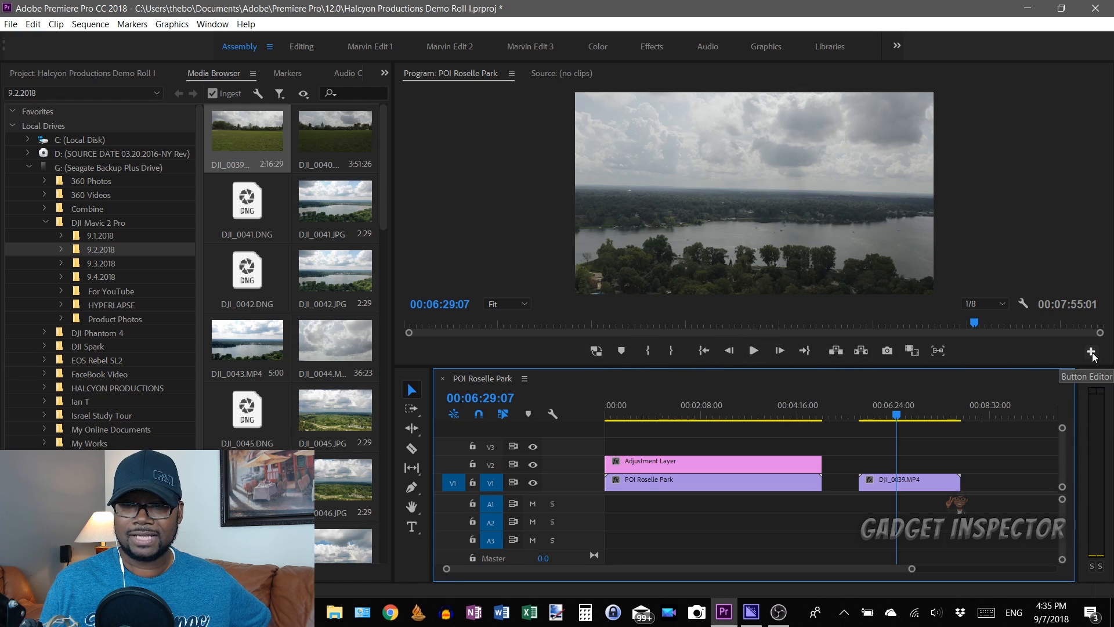
{"action": "left_click", "coordinate": [1092, 351]}
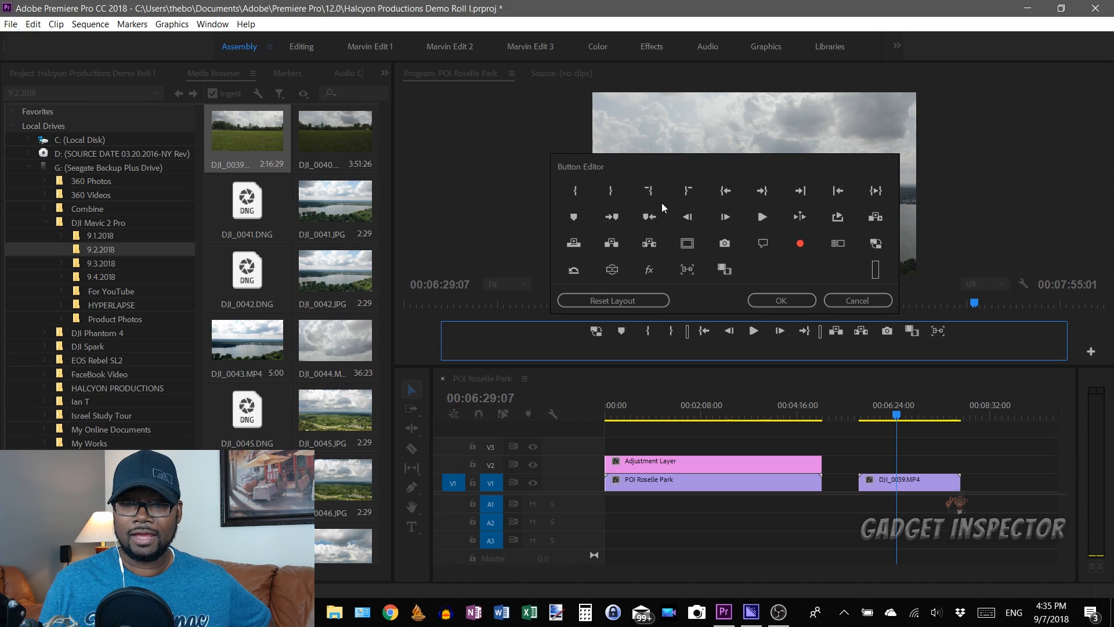
{"action": "mouse_move", "coordinate": [876, 262]}
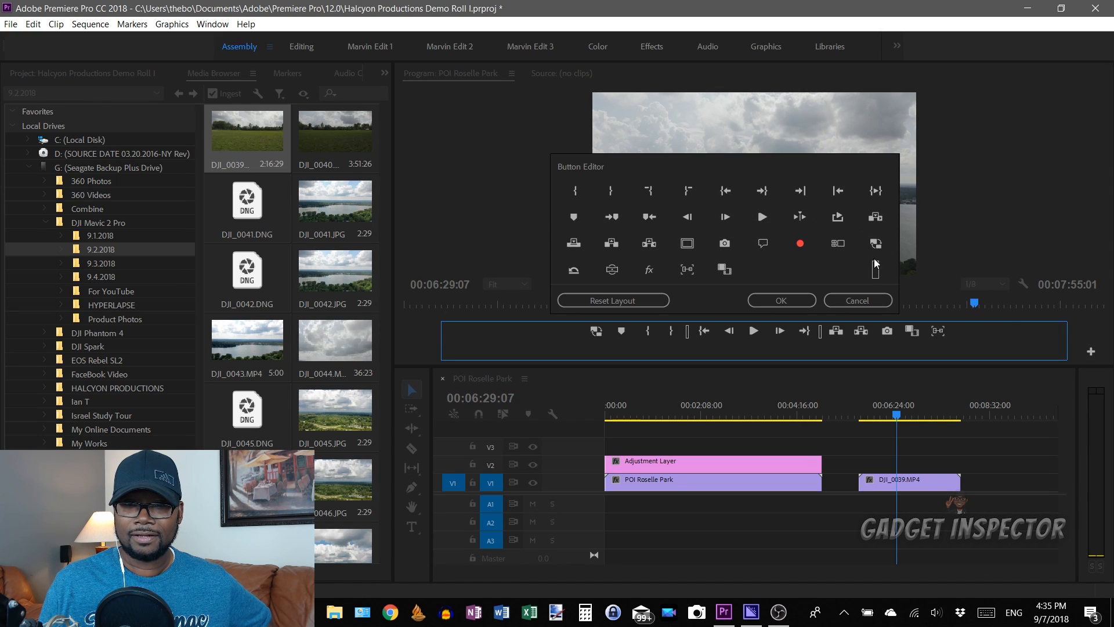
{"action": "mouse_move", "coordinate": [876, 243]}
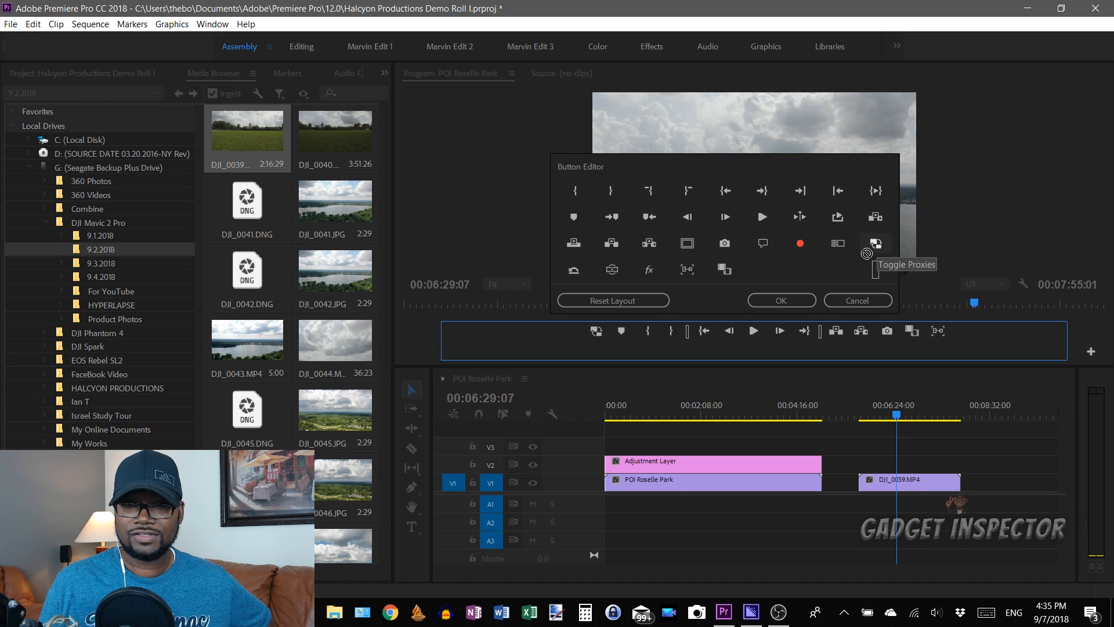
{"action": "mouse_move", "coordinate": [586, 339]}
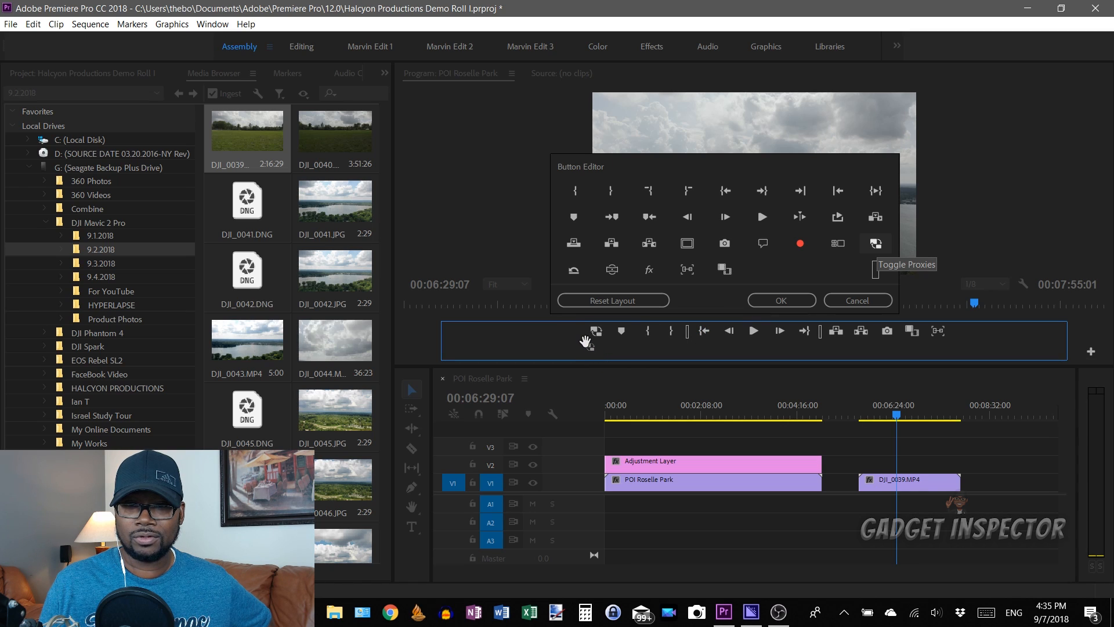
{"action": "mouse_move", "coordinate": [780, 300]}
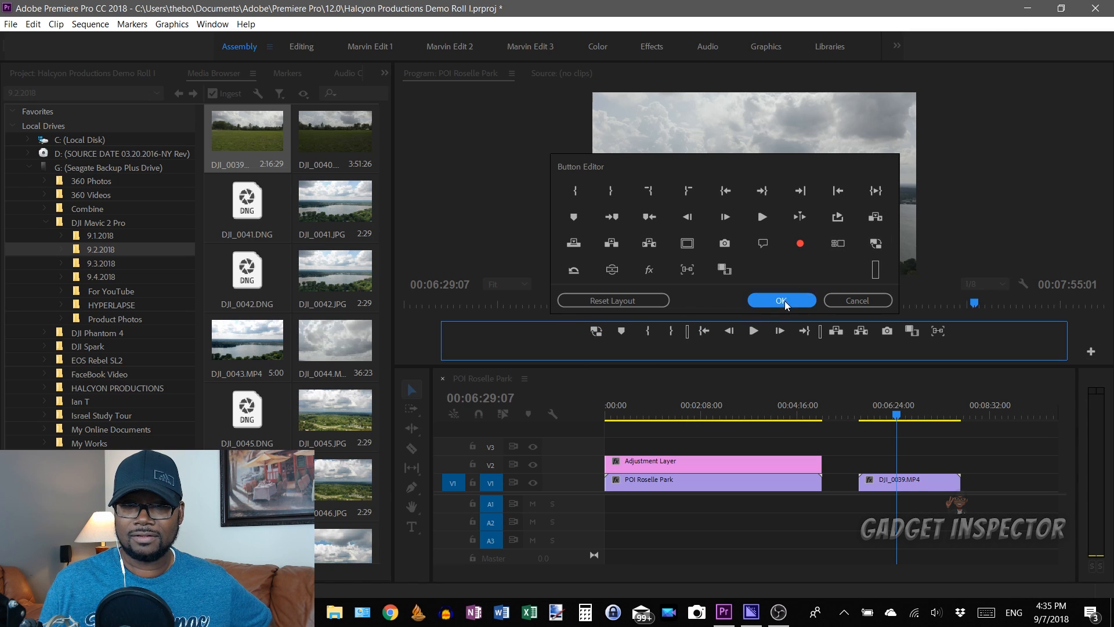
{"action": "left_click", "coordinate": [781, 300]}
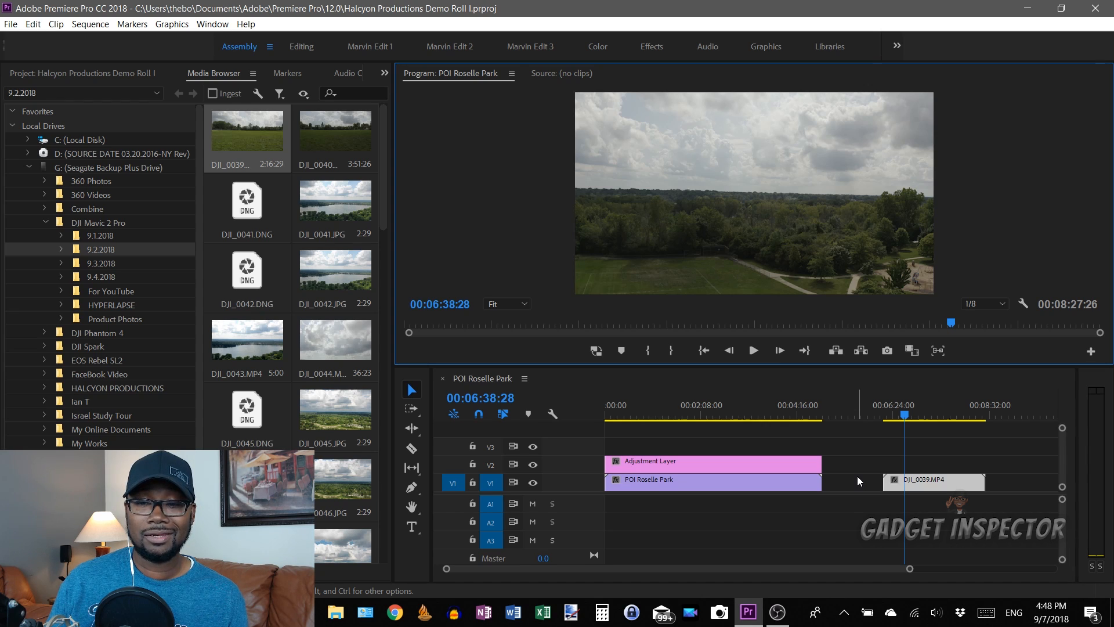
{"action": "mouse_move", "coordinate": [930, 473]}
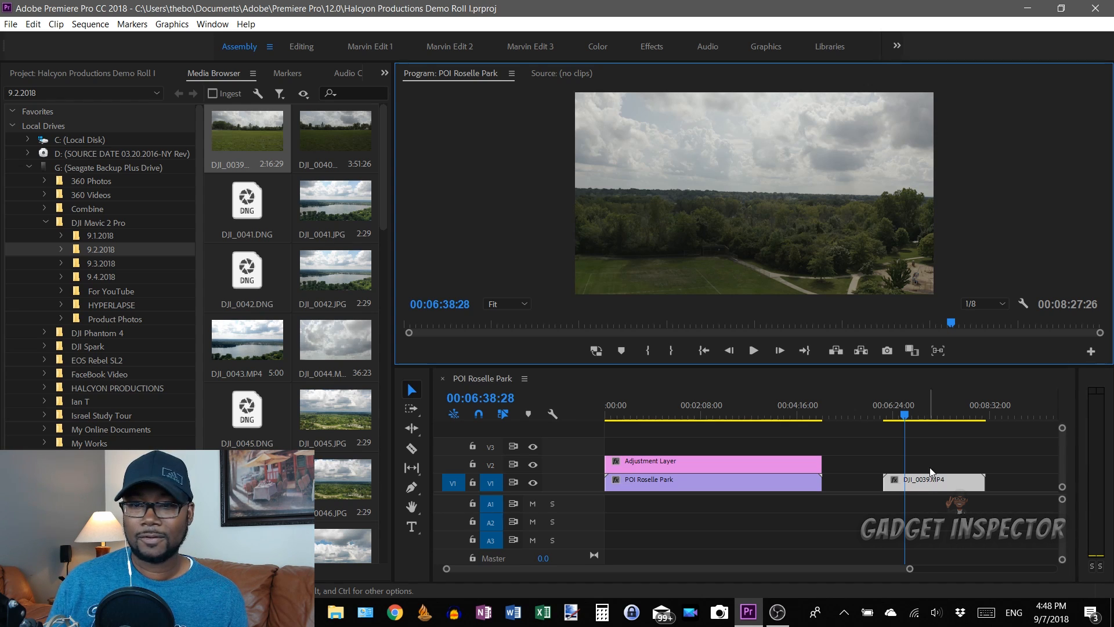
{"action": "left_click", "coordinate": [752, 350]}
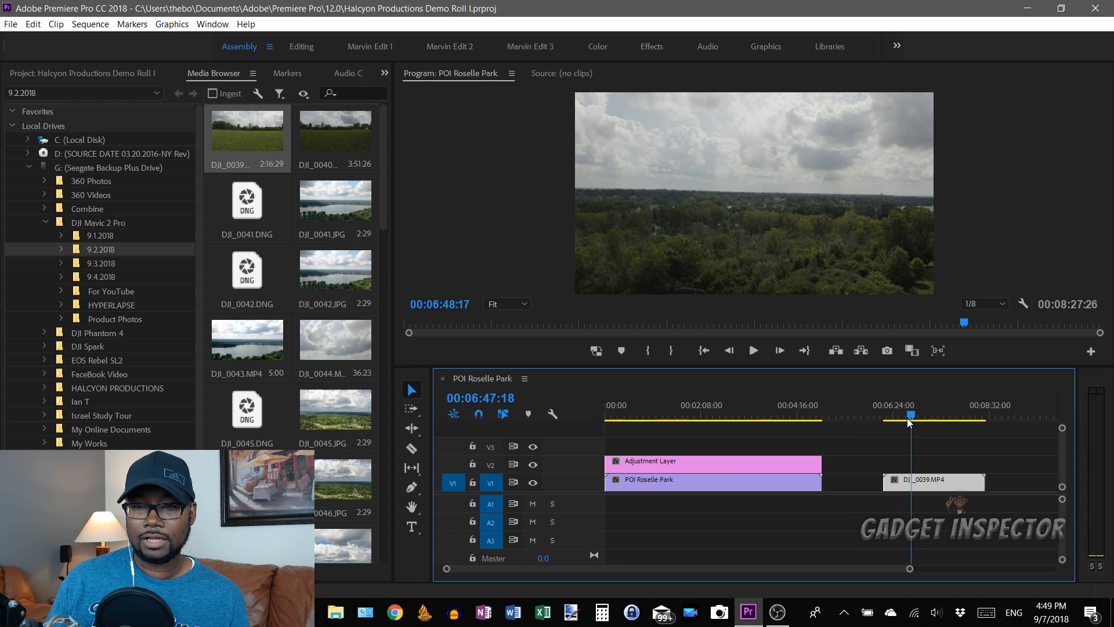
{"action": "left_click", "coordinate": [930, 414]}
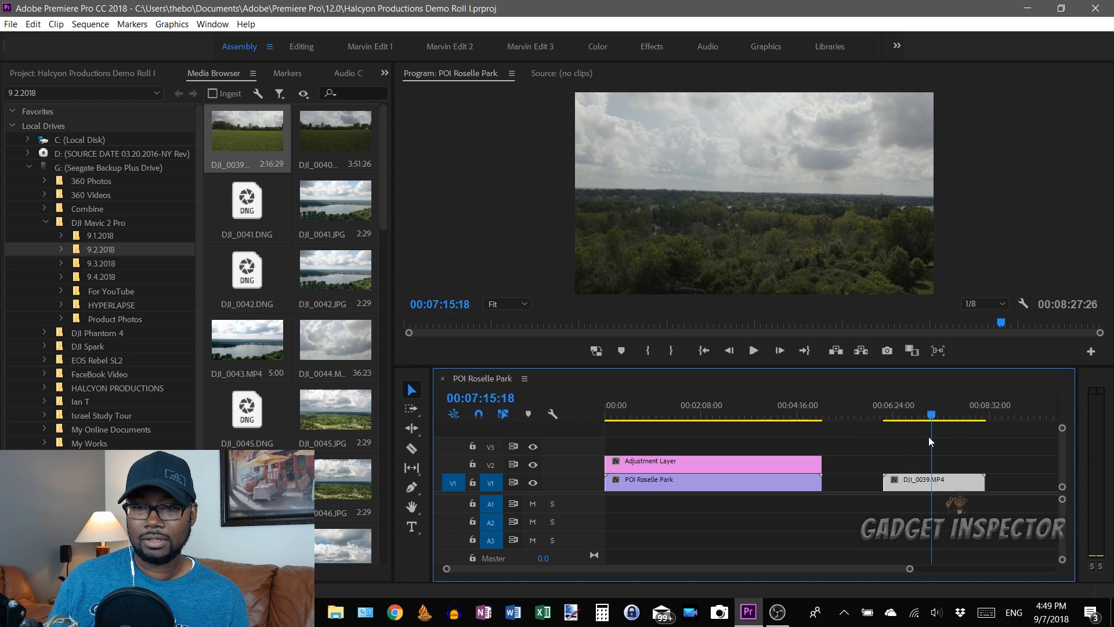
{"action": "left_click", "coordinate": [959, 415]}
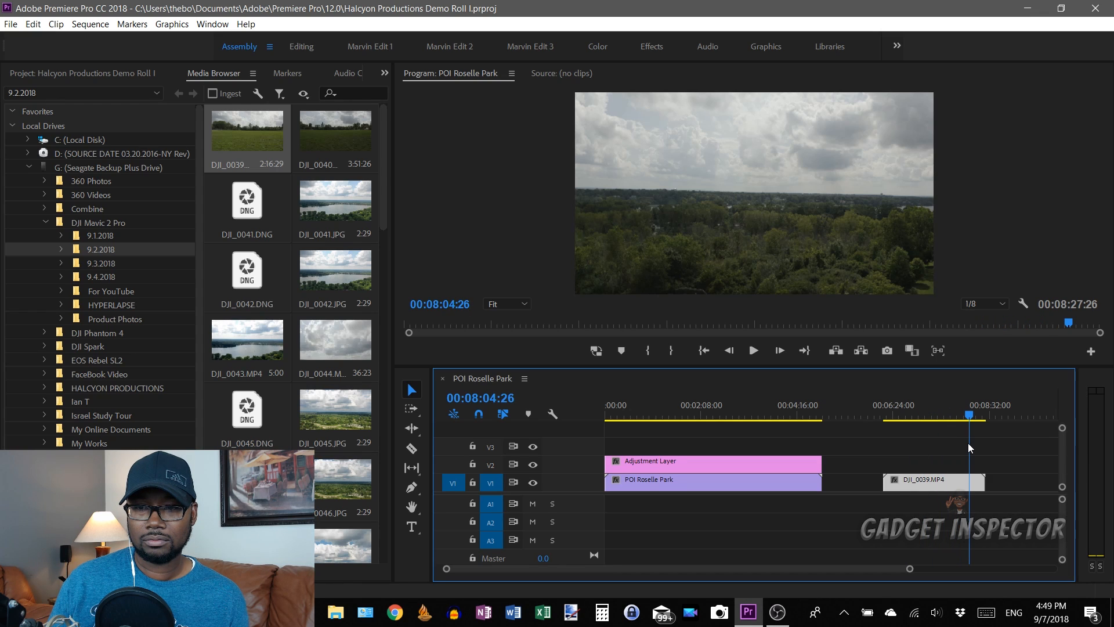
{"action": "left_click", "coordinate": [887, 416]}
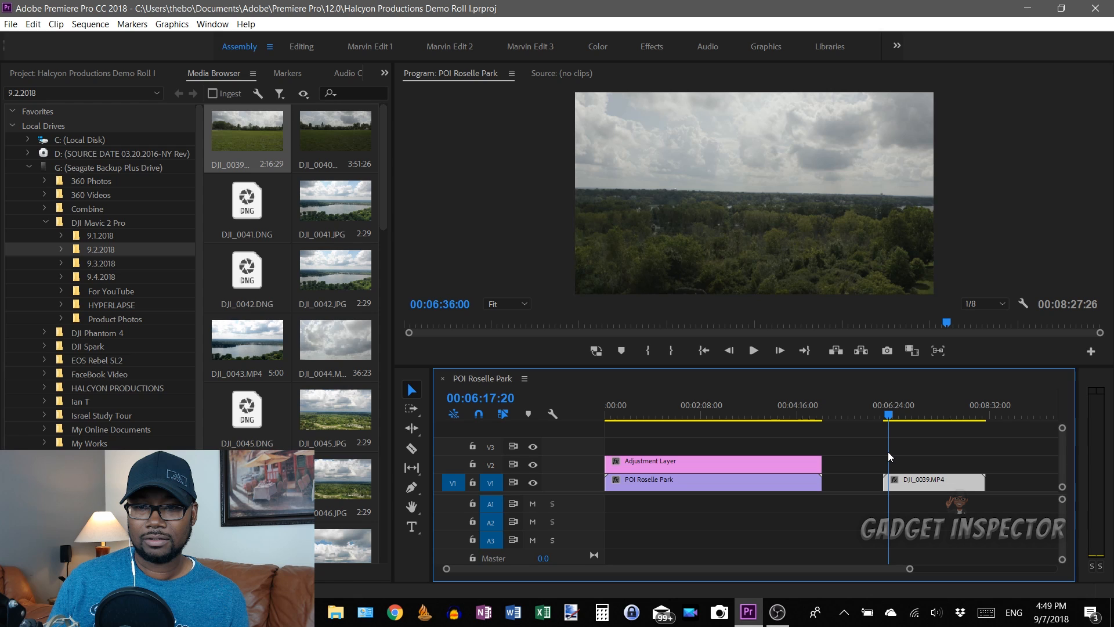
{"action": "left_click", "coordinate": [918, 415]}
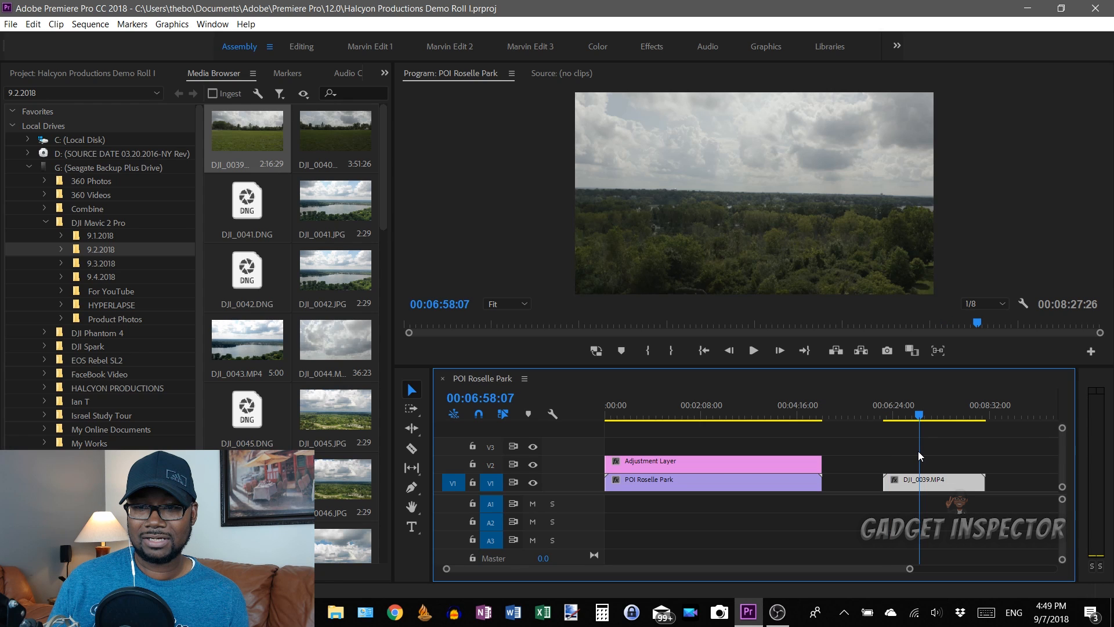
{"action": "left_click", "coordinate": [83, 73]}
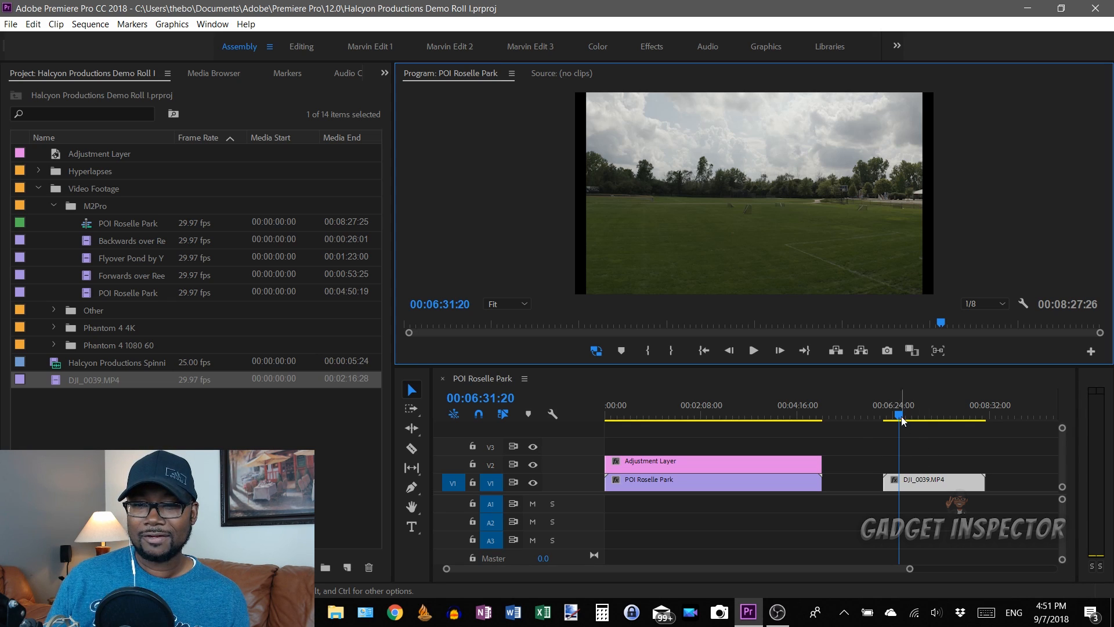
Step: Scrub through the DJI_0039.MP4 clip to preview the aerial lake footage
{"action": "left_click", "coordinate": [886, 415]}
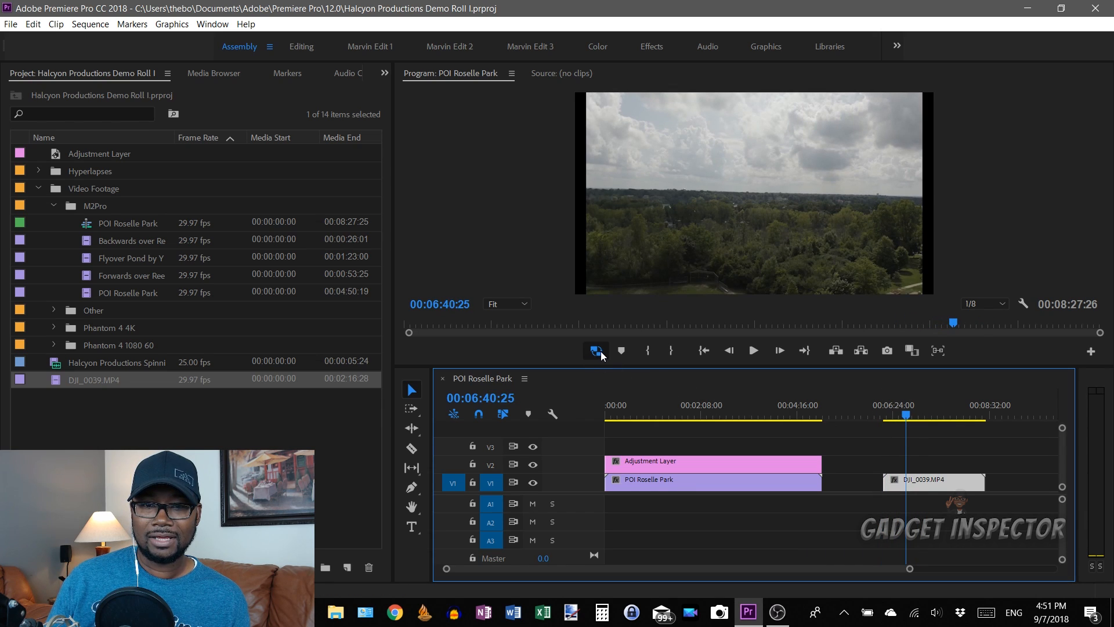
{"action": "mouse_move", "coordinate": [595, 350]}
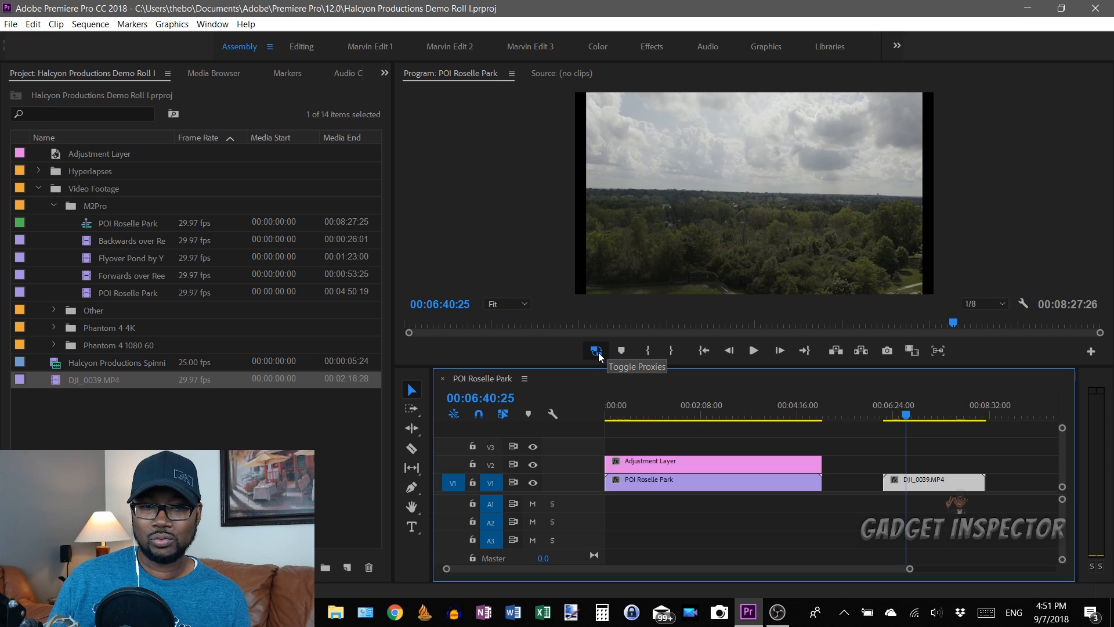
{"action": "mouse_move", "coordinate": [801, 111]}
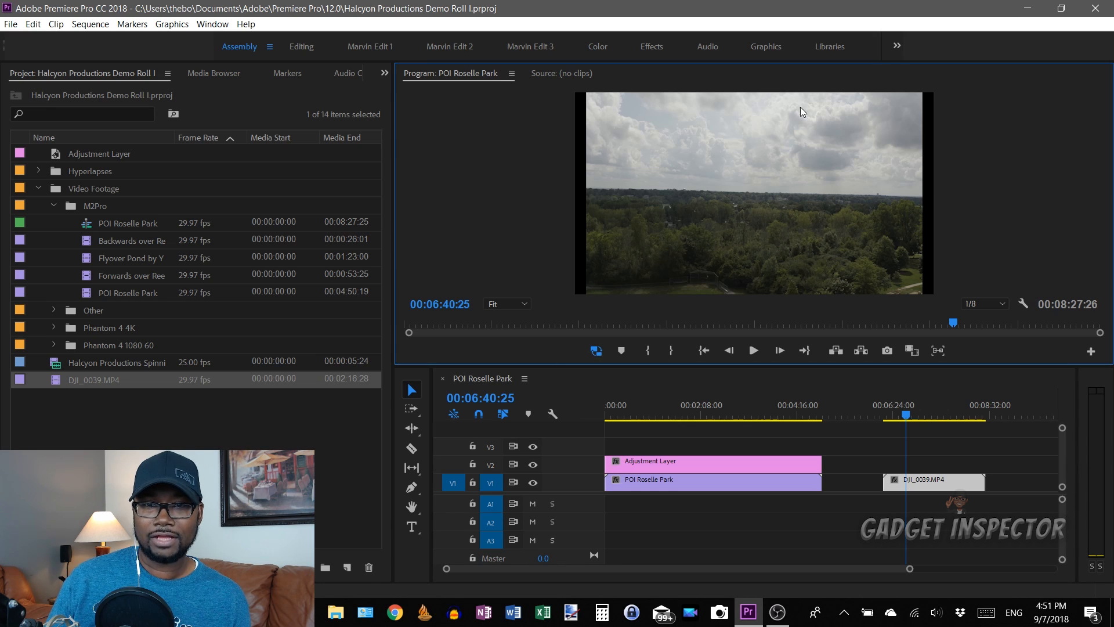
{"action": "mouse_move", "coordinate": [797, 279]}
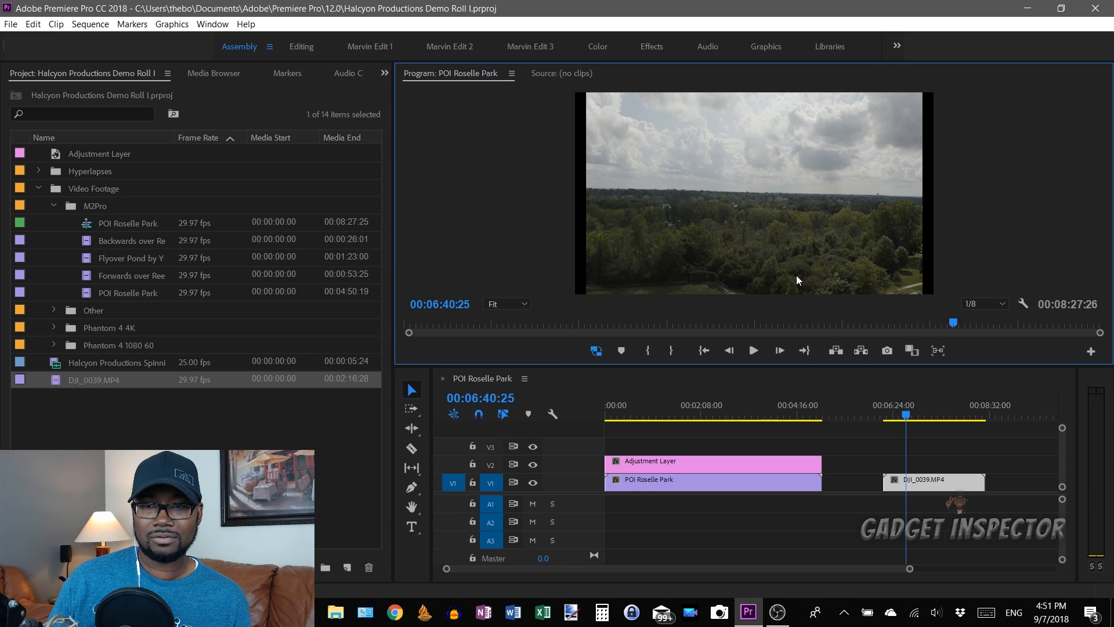
{"action": "mouse_move", "coordinate": [841, 293]}
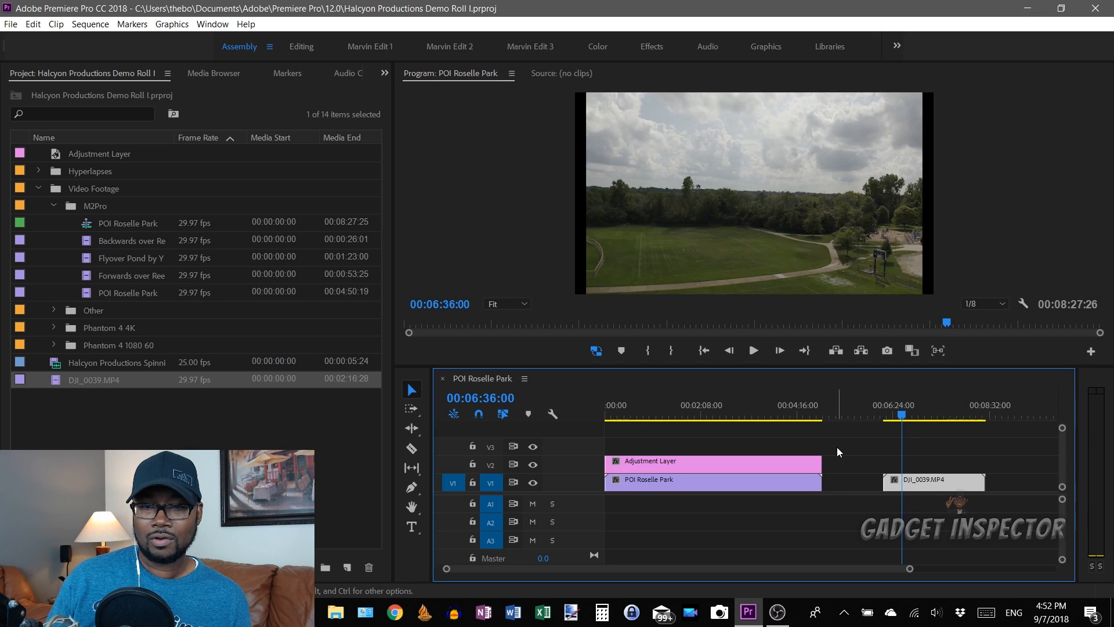
{"action": "left_click", "coordinate": [752, 350]}
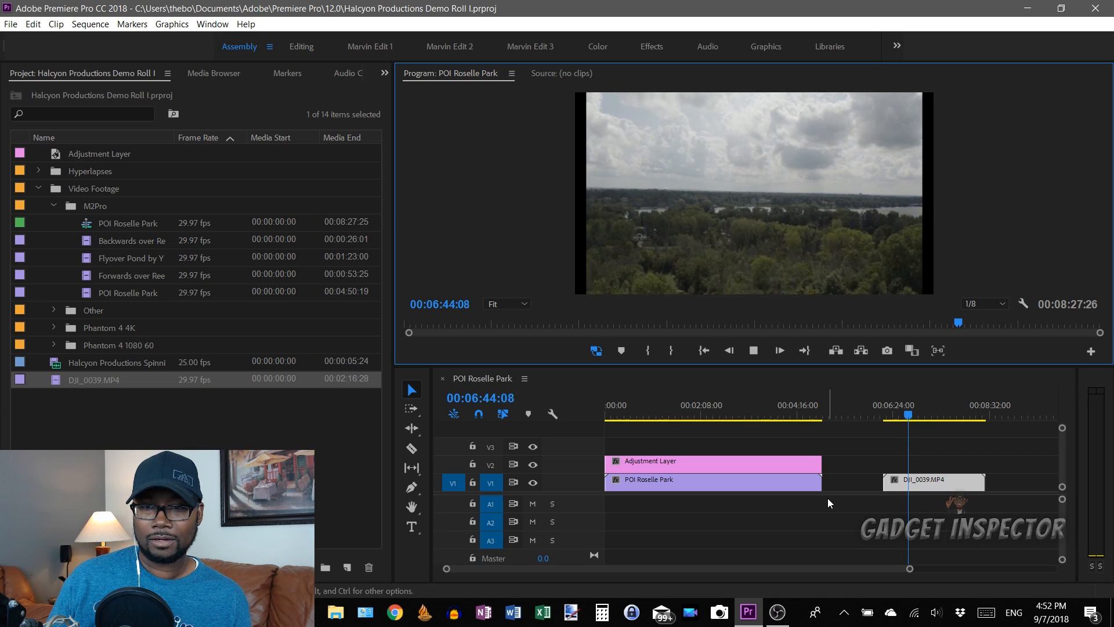
{"action": "left_click", "coordinate": [910, 415]}
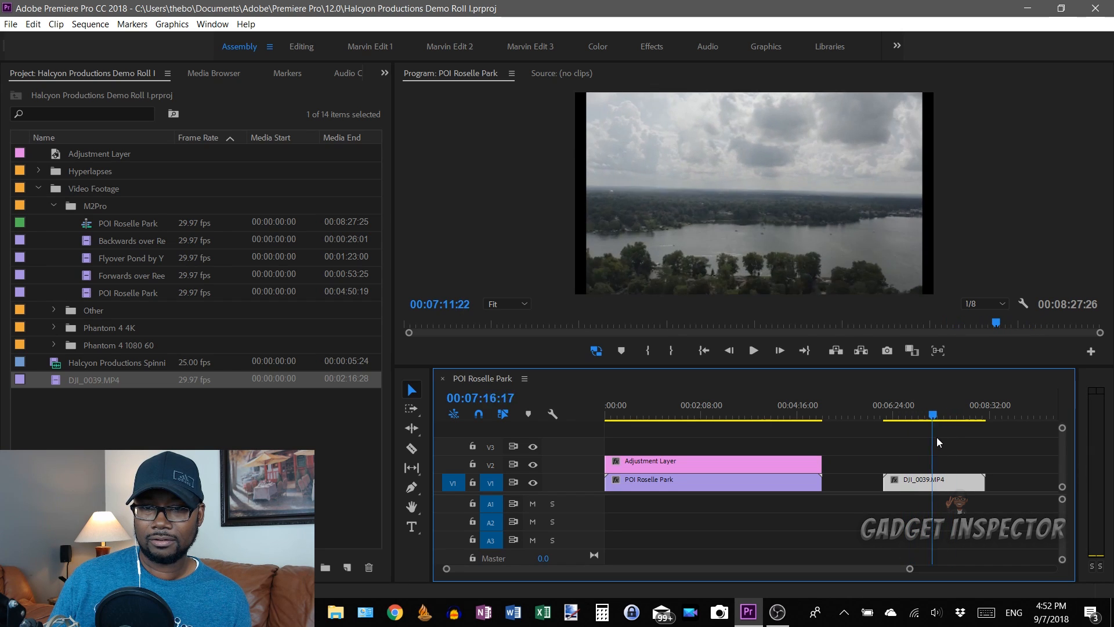
{"action": "left_click", "coordinate": [937, 414]}
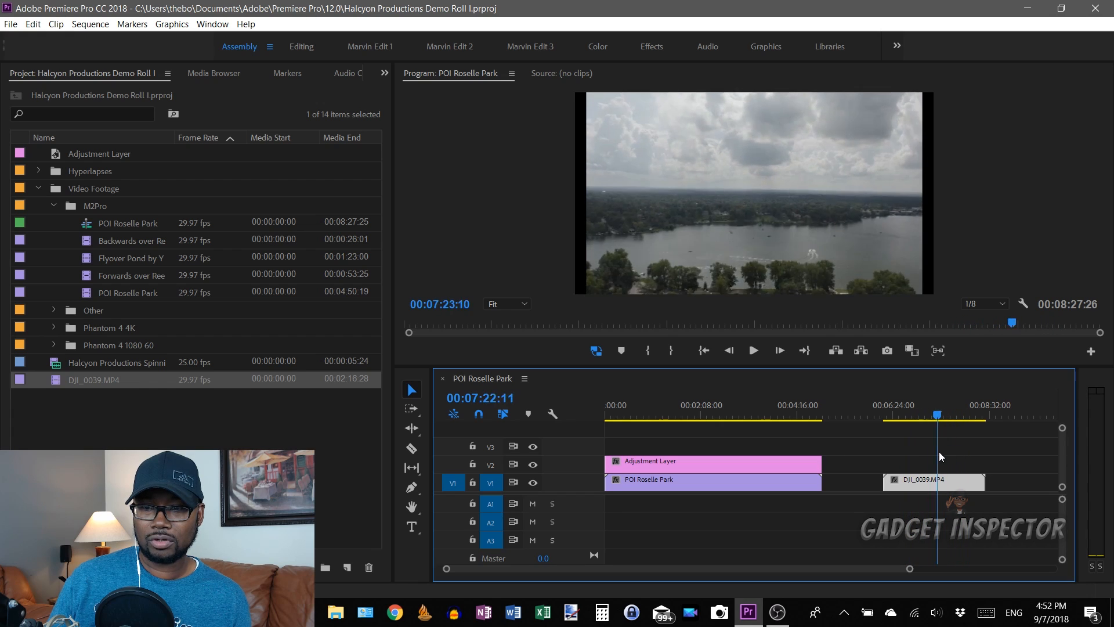
{"action": "left_click", "coordinate": [928, 416]}
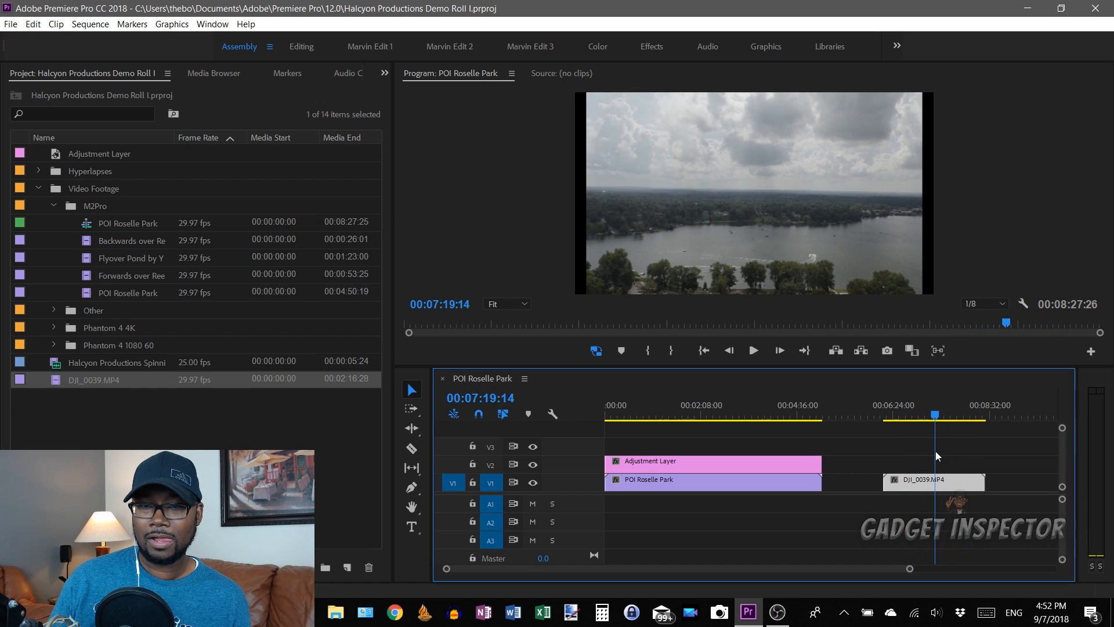
{"action": "left_click", "coordinate": [934, 415]}
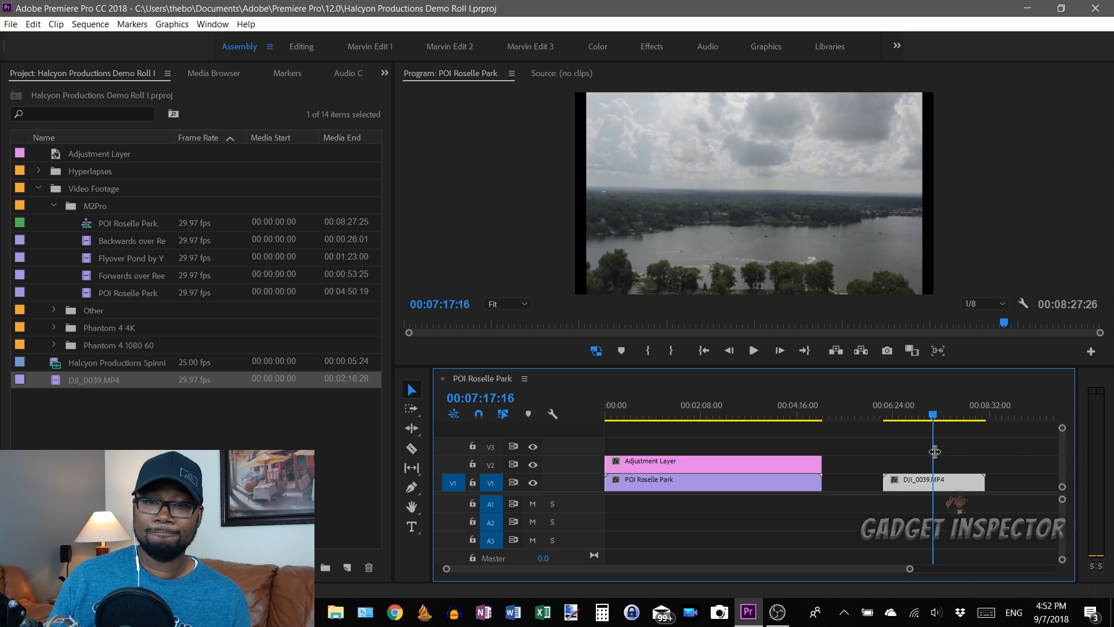
{"action": "left_click", "coordinate": [369, 47]}
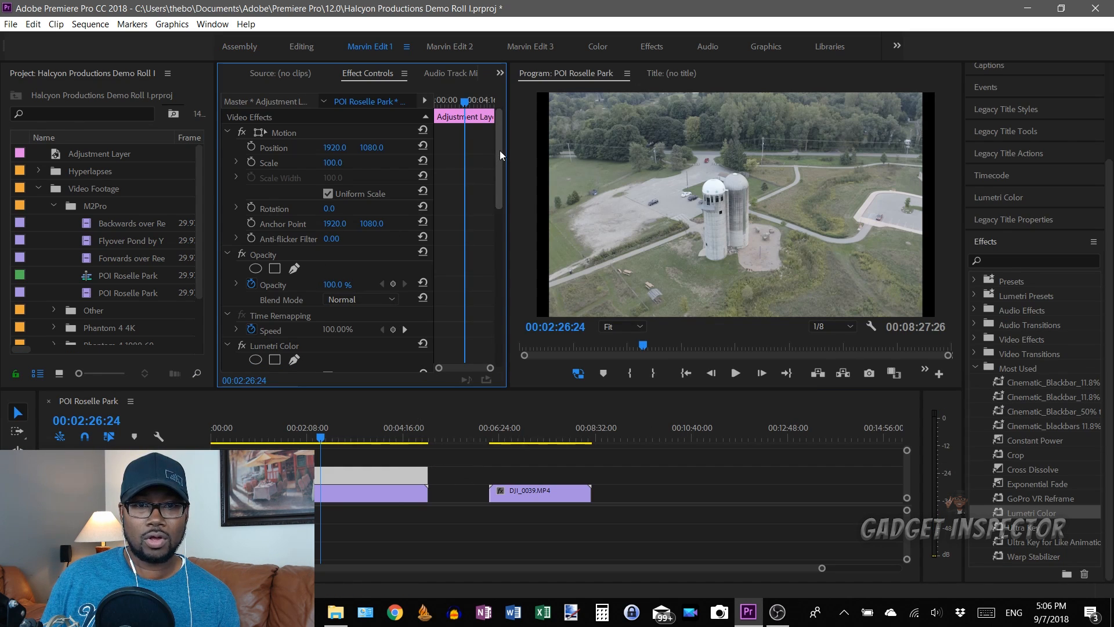
Step: Review the Lumetri Color settings: Highlights -27, Shadows 5, Saturation 160
{"action": "scroll", "scroll_direction": "down", "scroll_amount": 3}
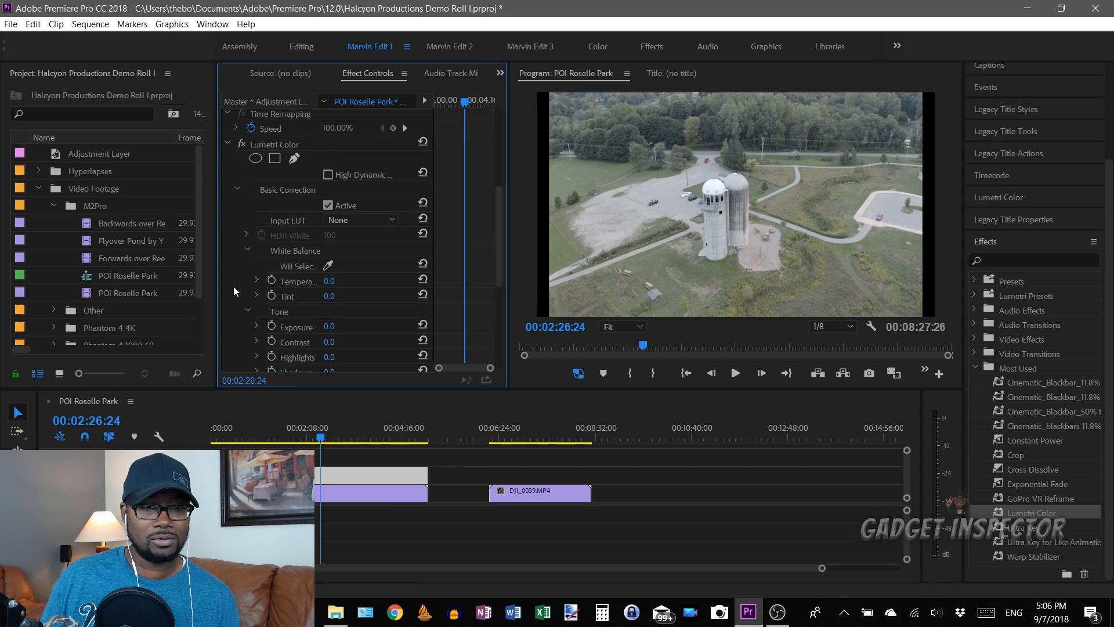
{"action": "scroll", "scroll_direction": "down", "scroll_amount": 3}
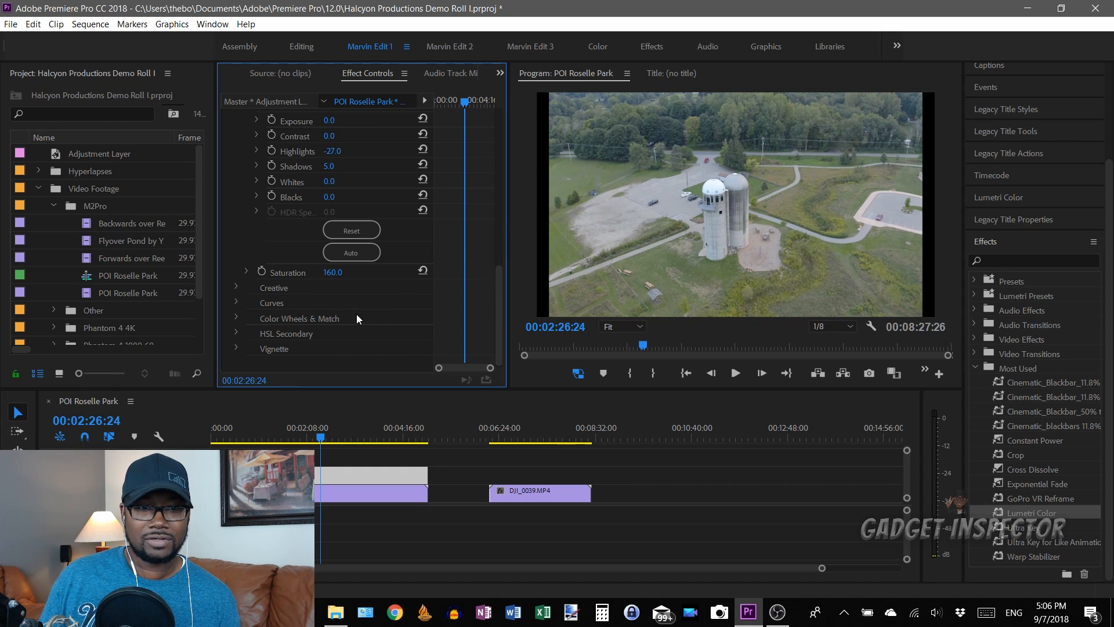
{"action": "mouse_move", "coordinate": [370, 379]}
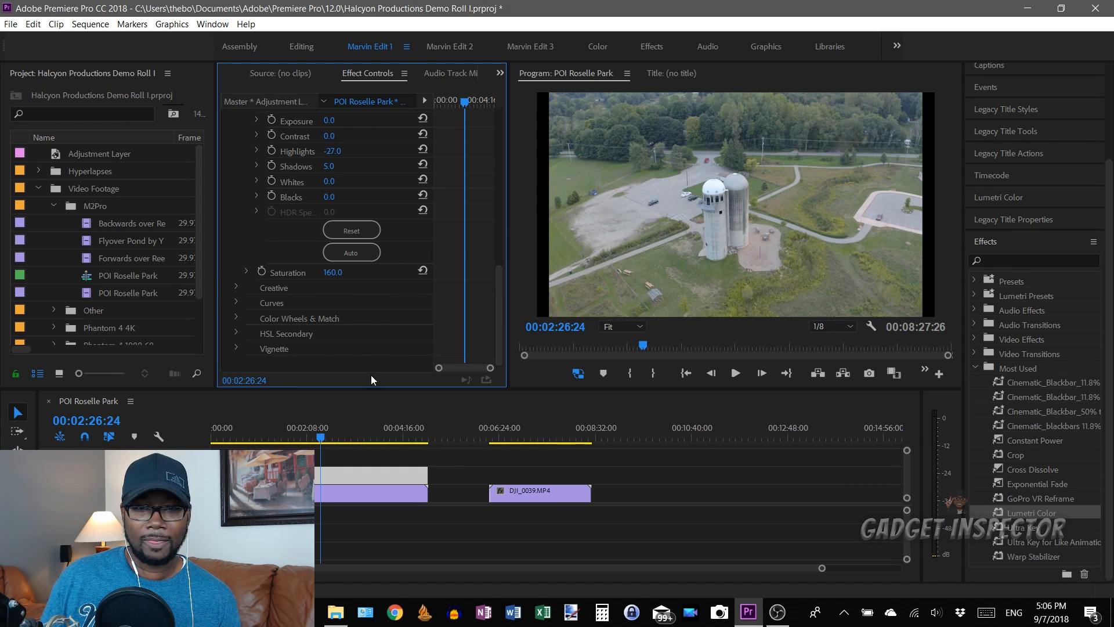
{"action": "mouse_move", "coordinate": [732, 197]}
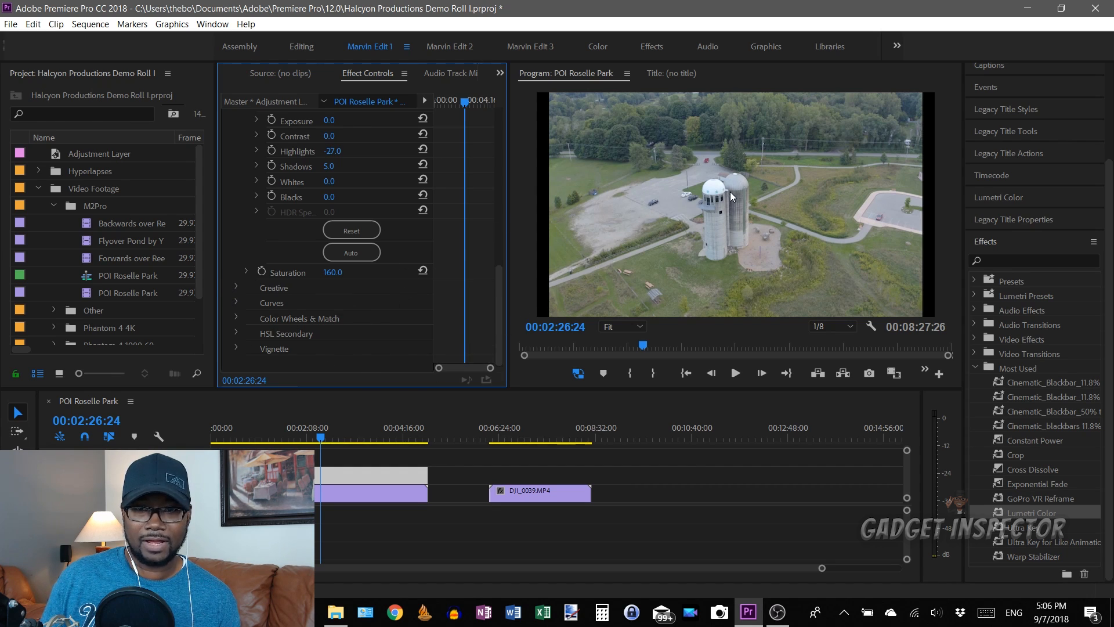
{"action": "mouse_move", "coordinate": [578, 373]}
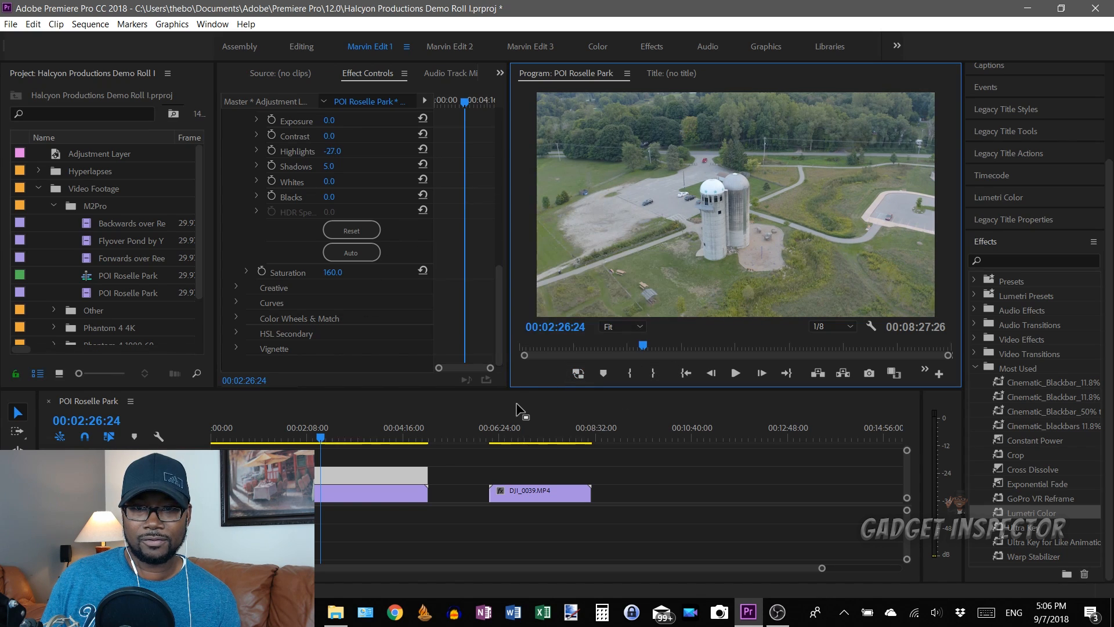
{"action": "mouse_move", "coordinate": [806, 256]}
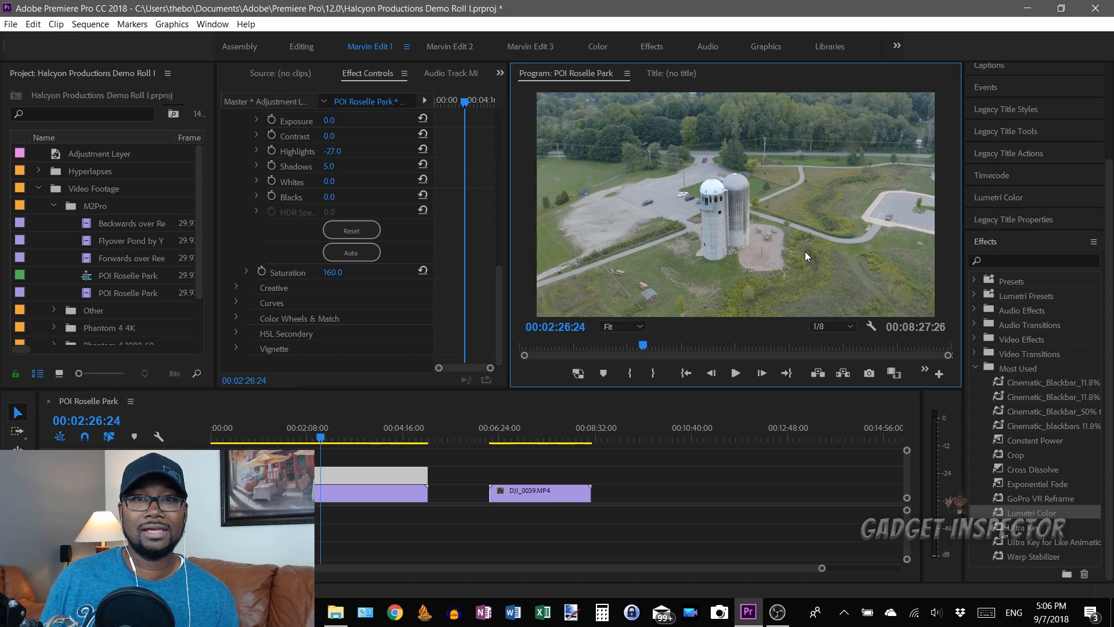
{"action": "mouse_move", "coordinate": [746, 238]}
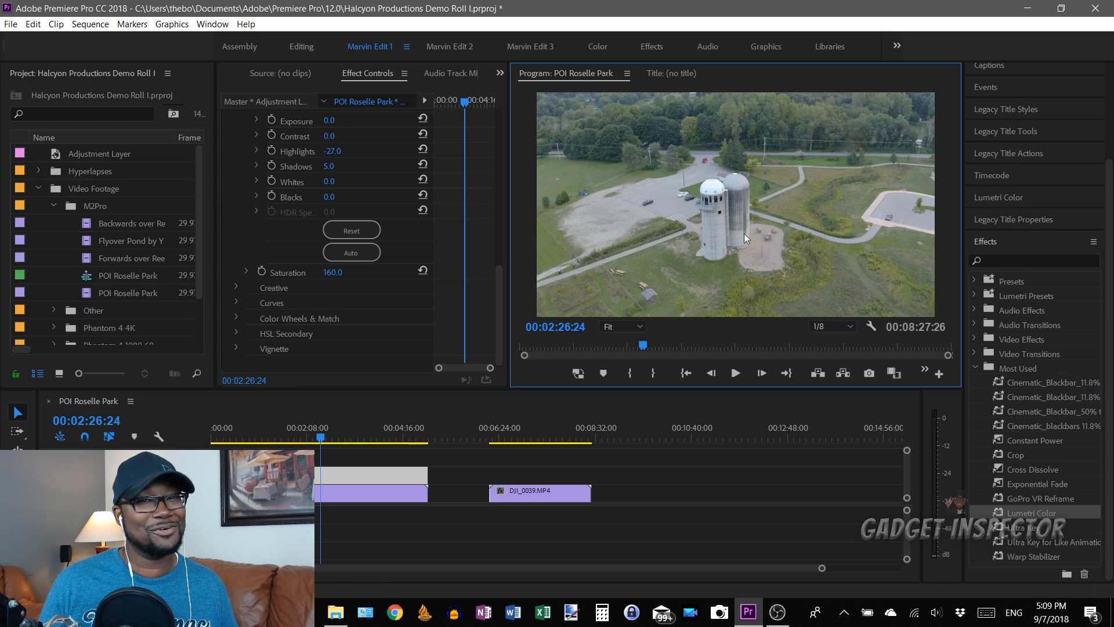
{"action": "left_click", "coordinate": [239, 47]}
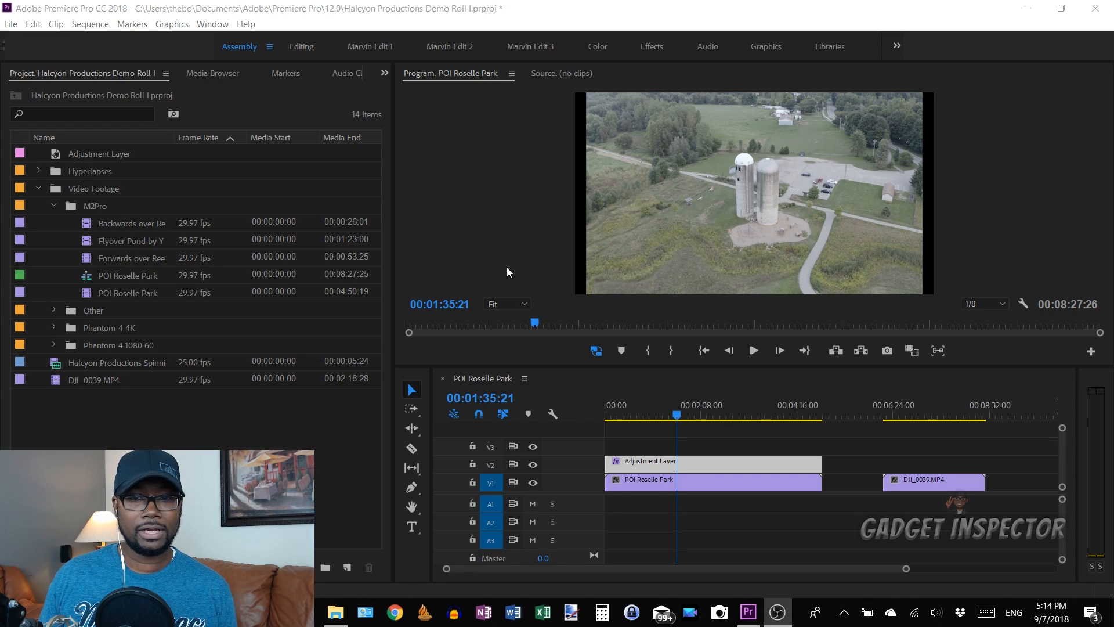
{"action": "mouse_move", "coordinate": [487, 166]}
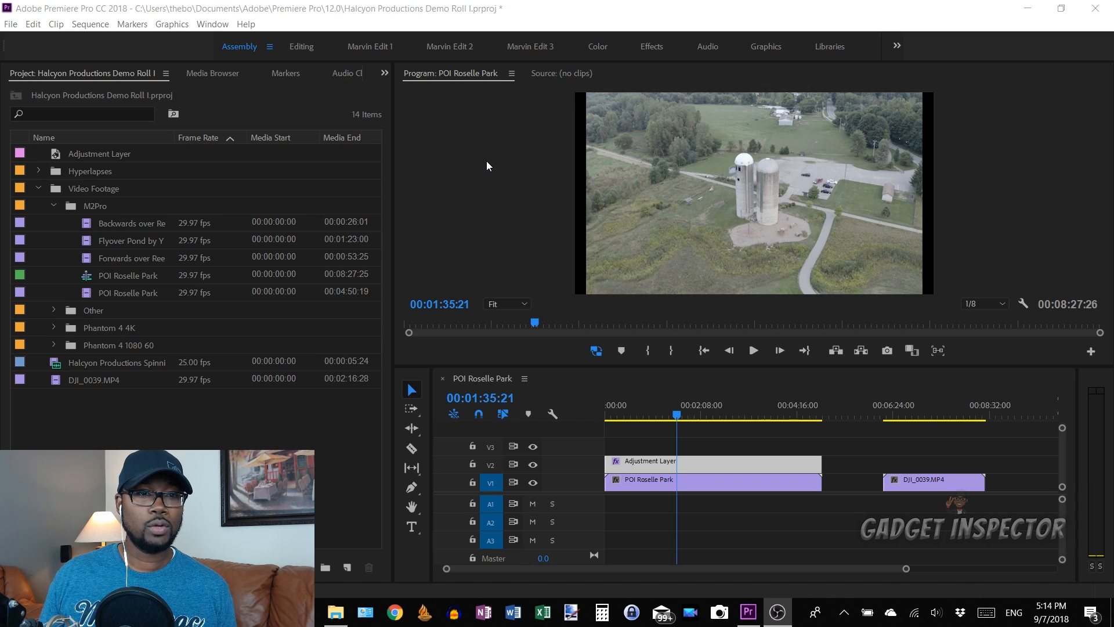
{"action": "mouse_move", "coordinate": [135, 266]}
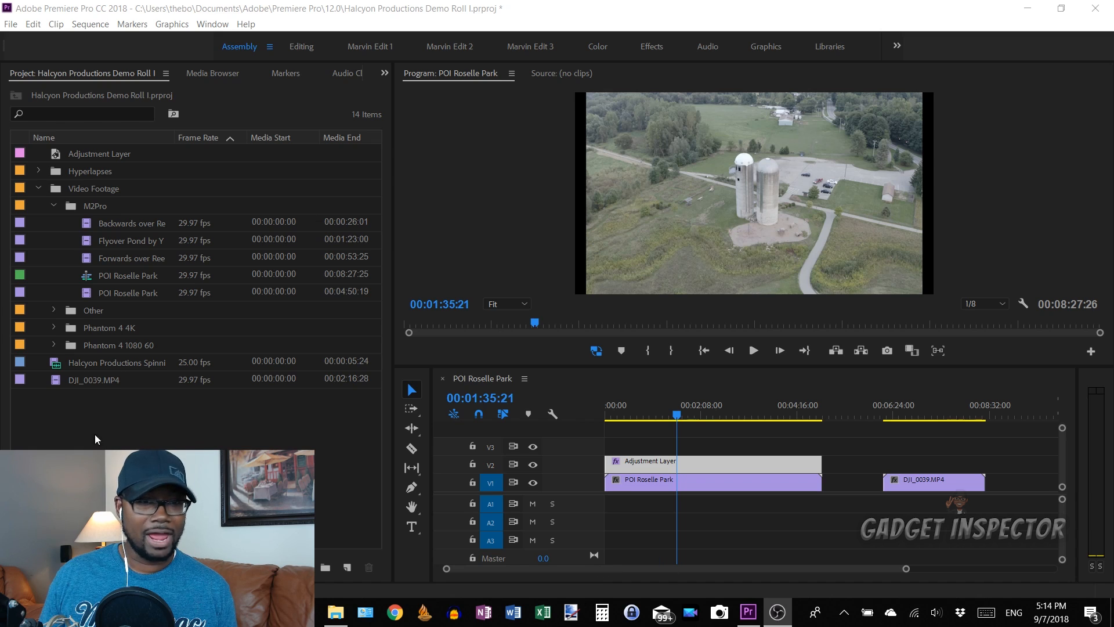
{"action": "mouse_move", "coordinate": [78, 402]}
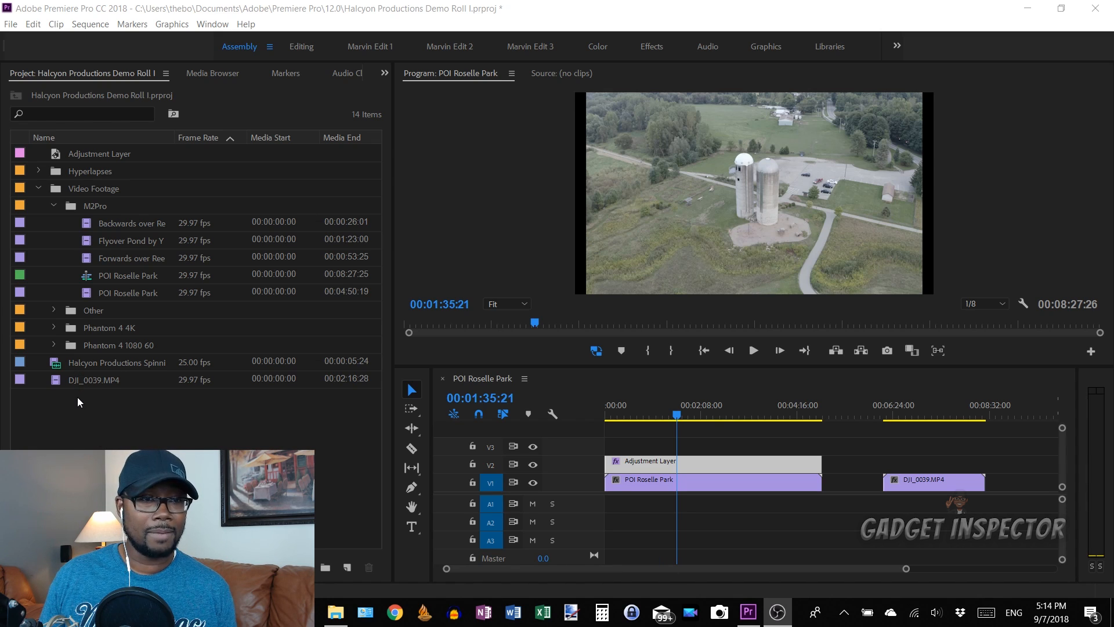
{"action": "mouse_move", "coordinate": [159, 188]}
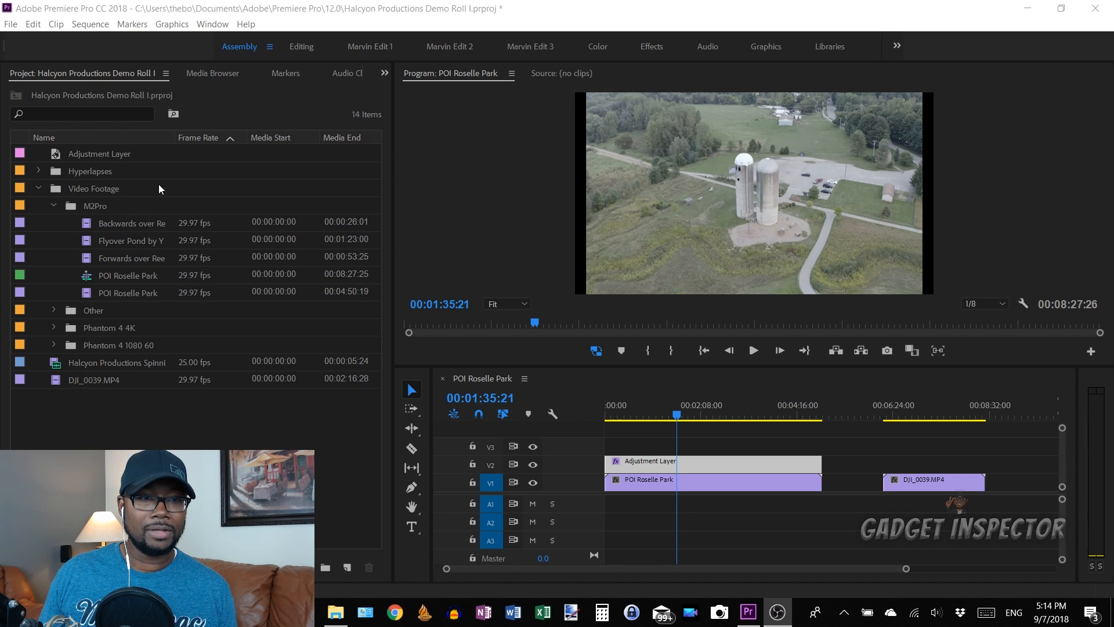
{"action": "mouse_move", "coordinate": [183, 297]}
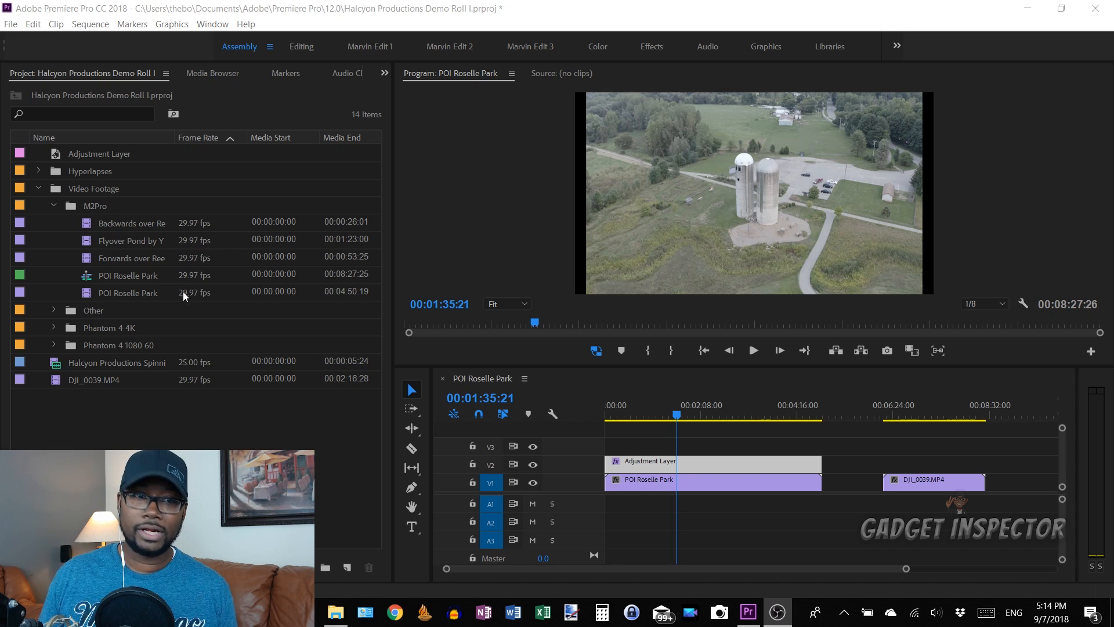
{"action": "mouse_move", "coordinate": [124, 298]}
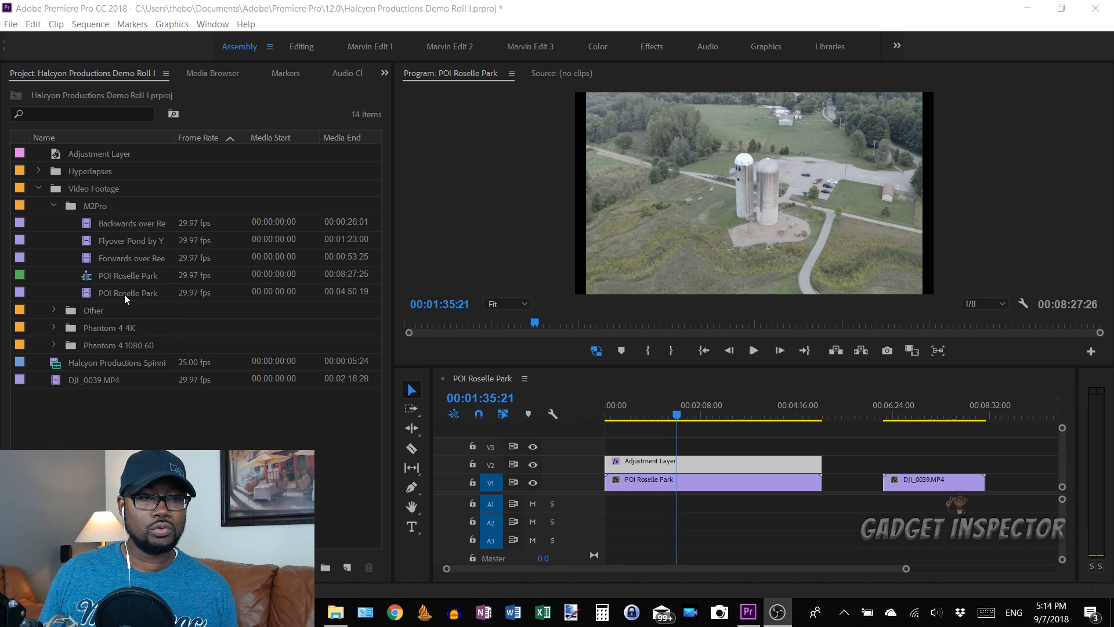
{"action": "mouse_move", "coordinate": [132, 230]}
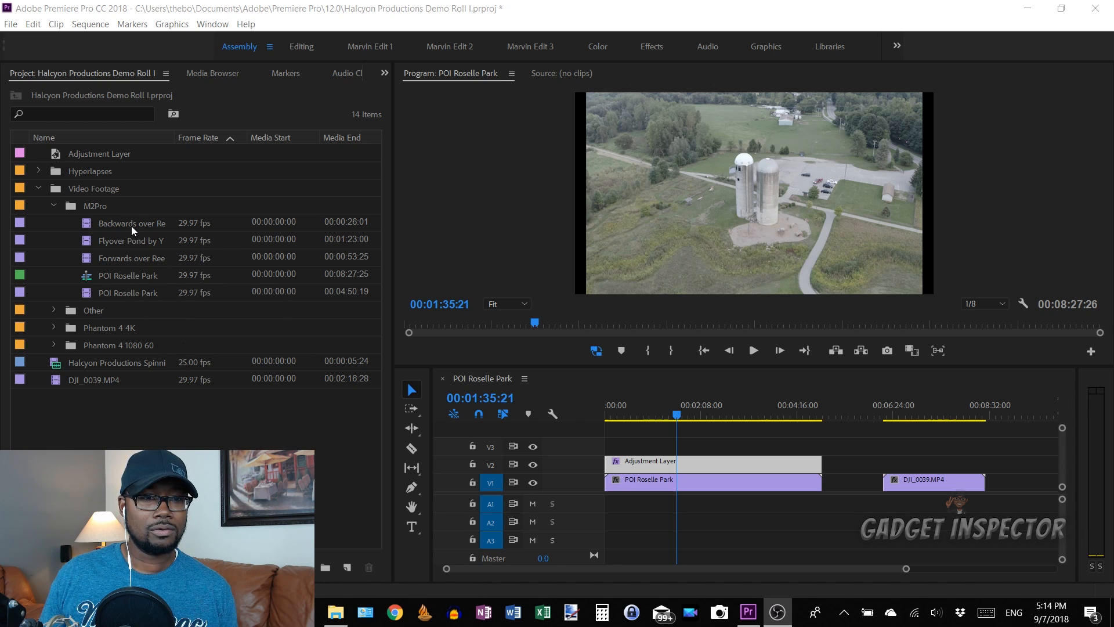
Step: Select the Backwards over Reed Lake clip in the Project panel
{"action": "left_click", "coordinate": [132, 222]}
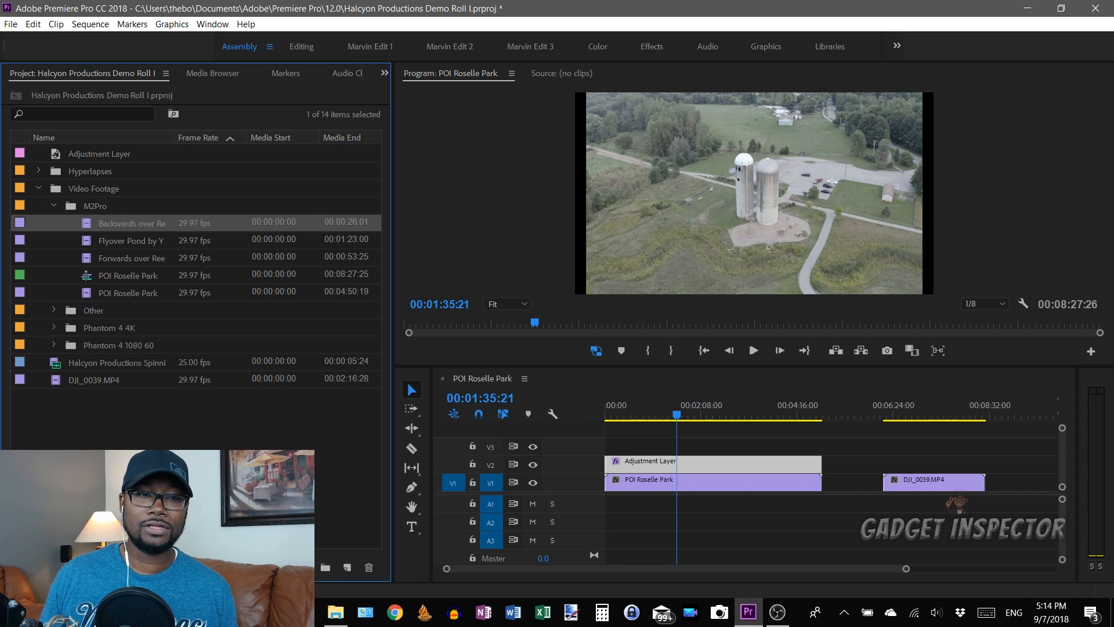
{"action": "mouse_move", "coordinate": [132, 225]}
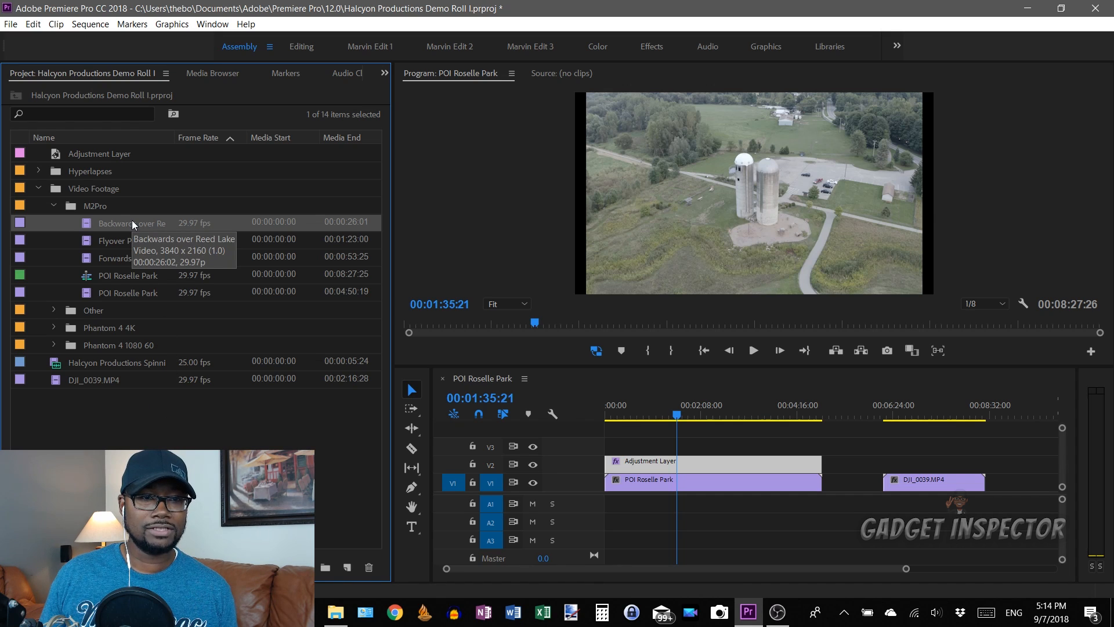
Step: Open Create Proxies for the clip, keeping H.264 format and 1024x540 H.264 preset
{"action": "right_click", "coordinate": [130, 223]}
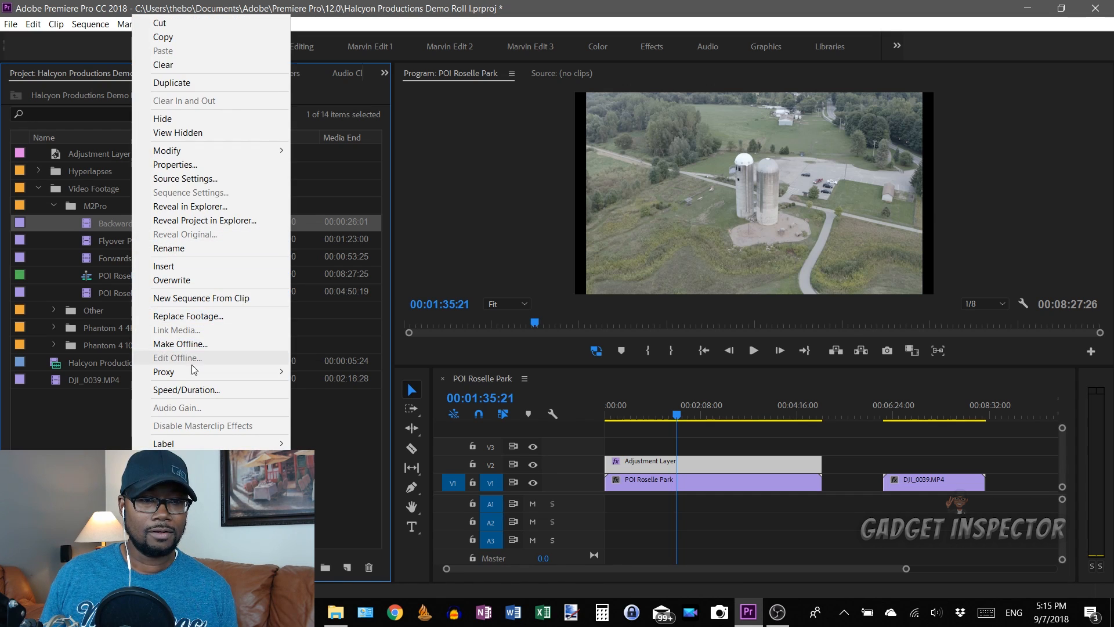
{"action": "left_click", "coordinate": [164, 371]}
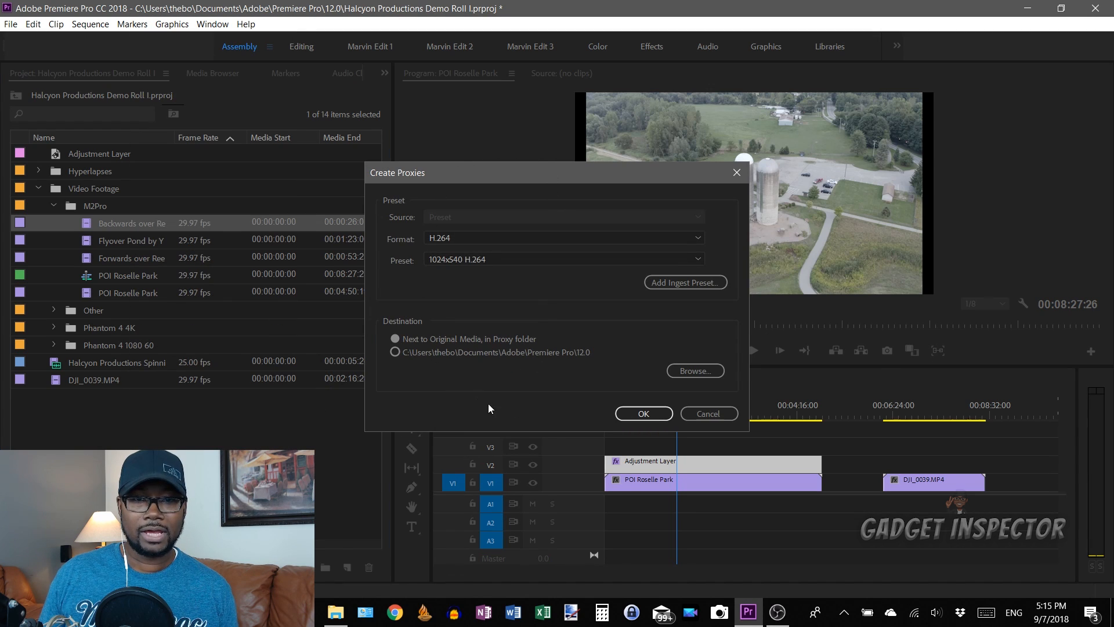
{"action": "mouse_move", "coordinate": [589, 326]}
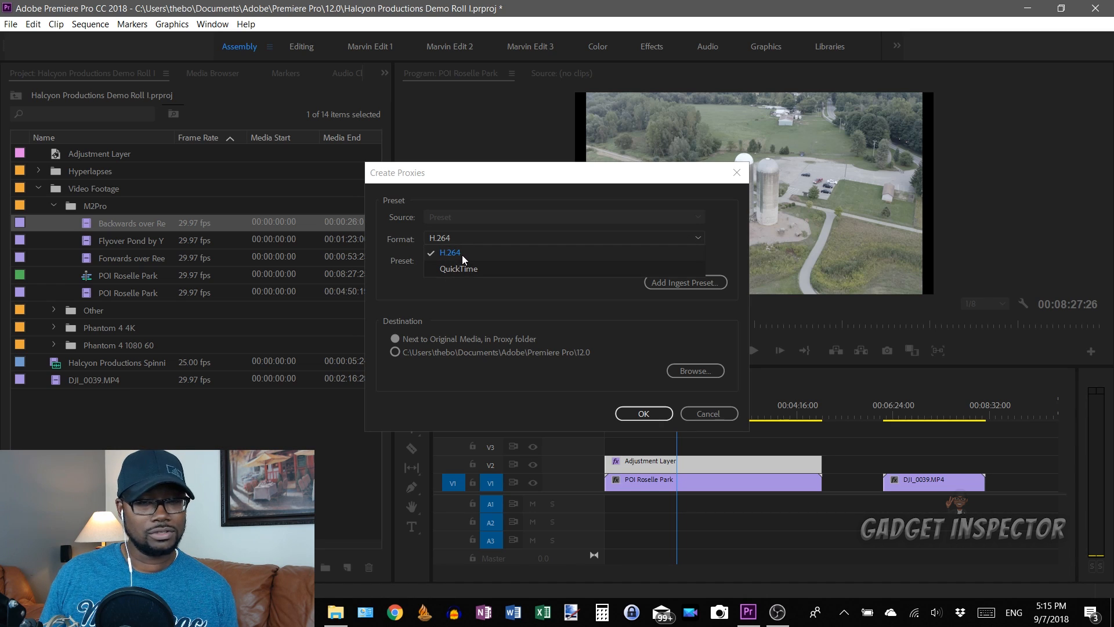
{"action": "left_click", "coordinate": [449, 253]}
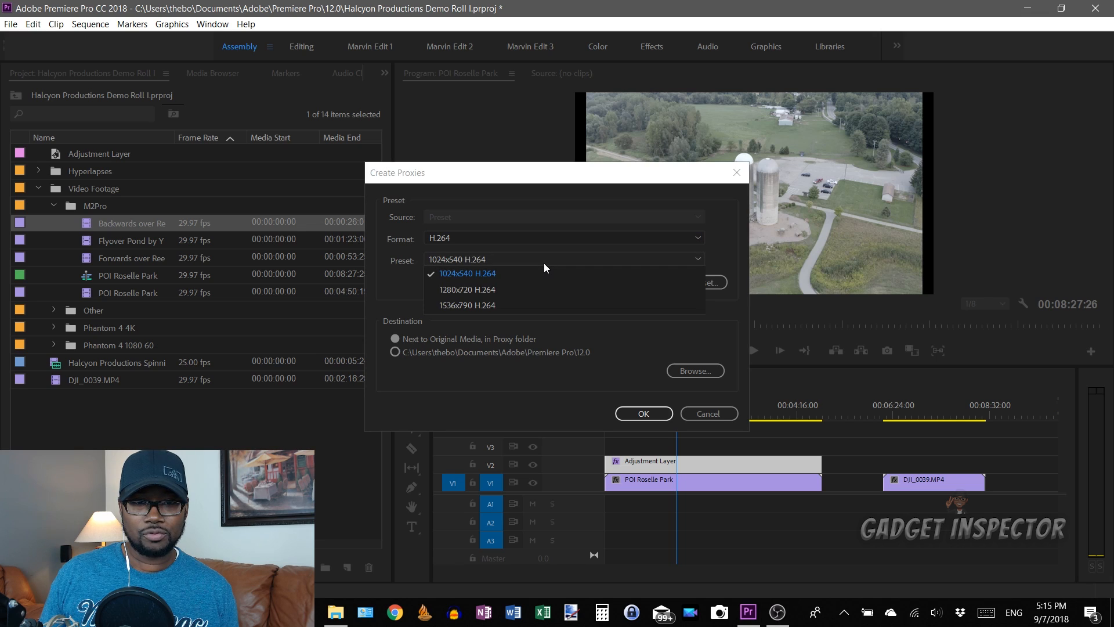
{"action": "mouse_move", "coordinate": [472, 296]}
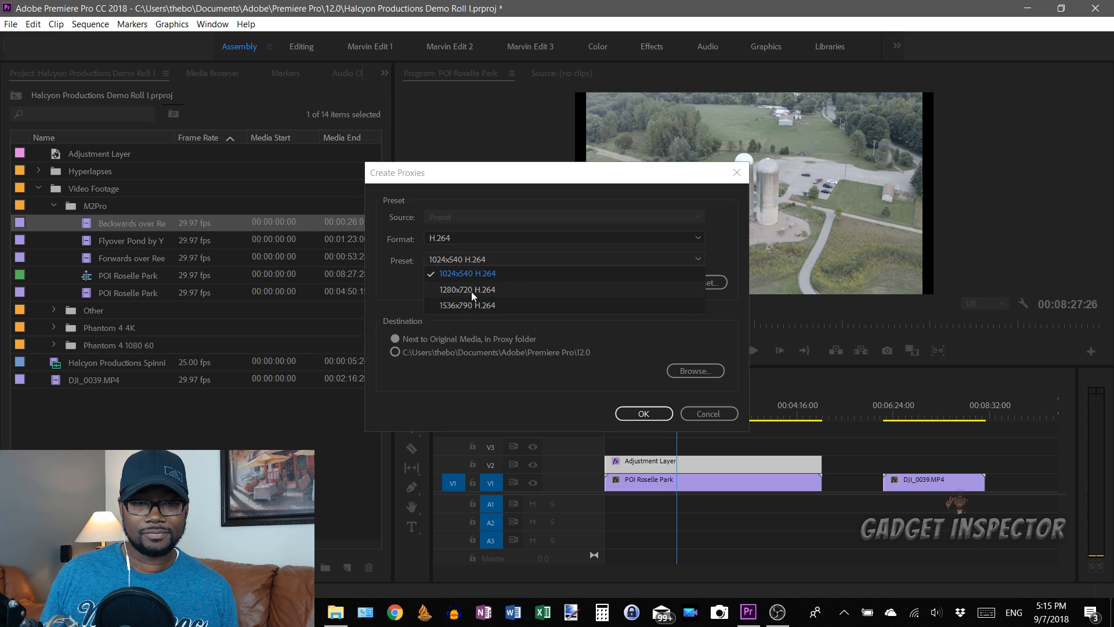
{"action": "left_click", "coordinate": [466, 273]}
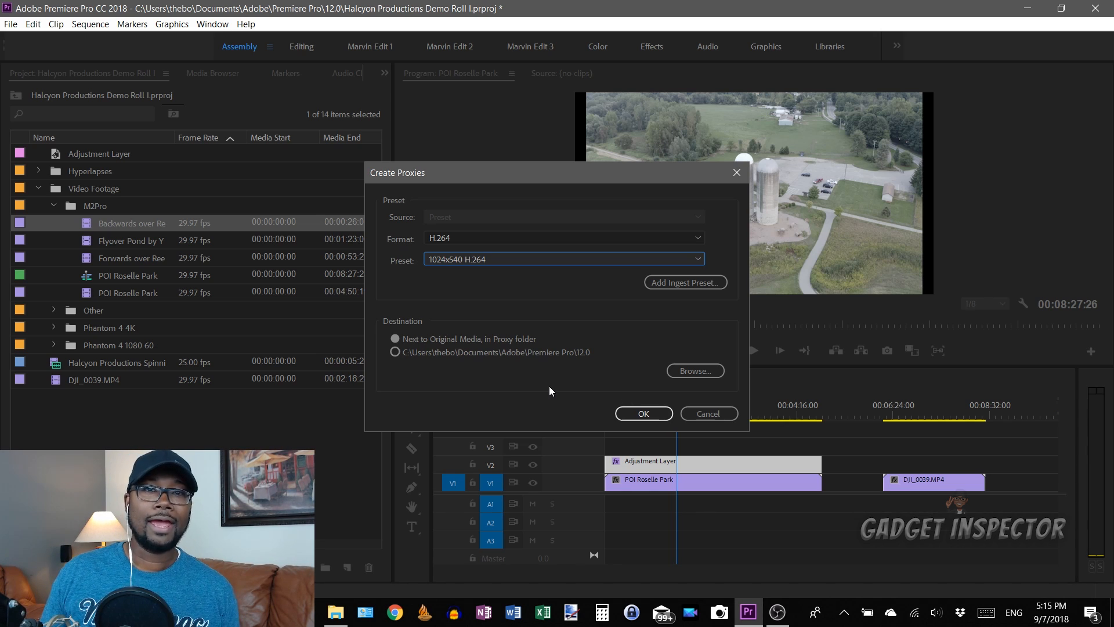
{"action": "mouse_move", "coordinate": [687, 424]}
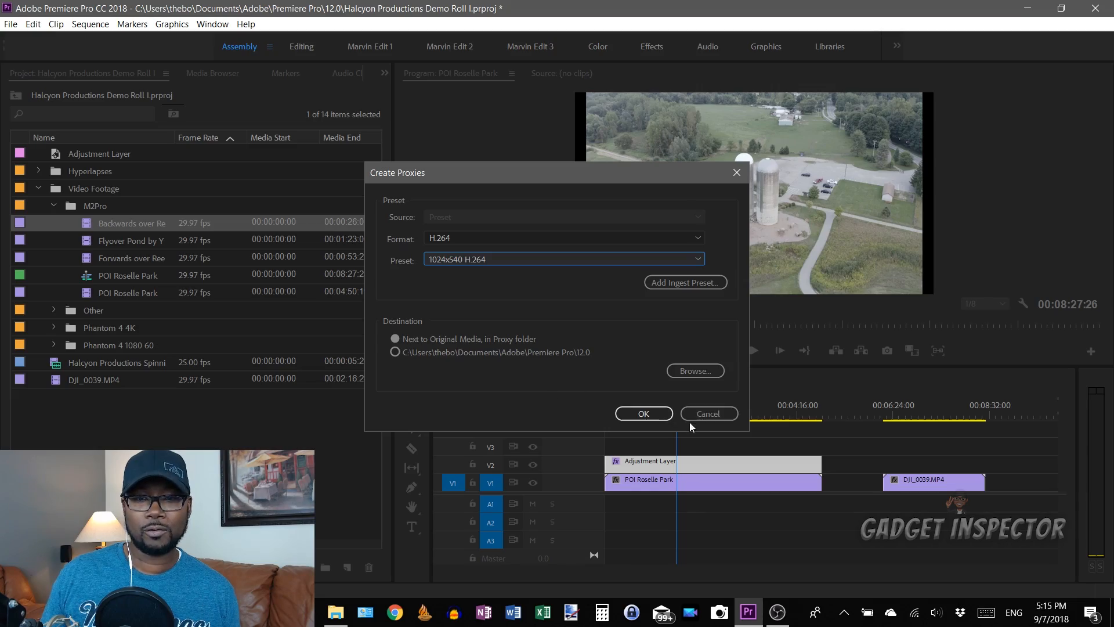